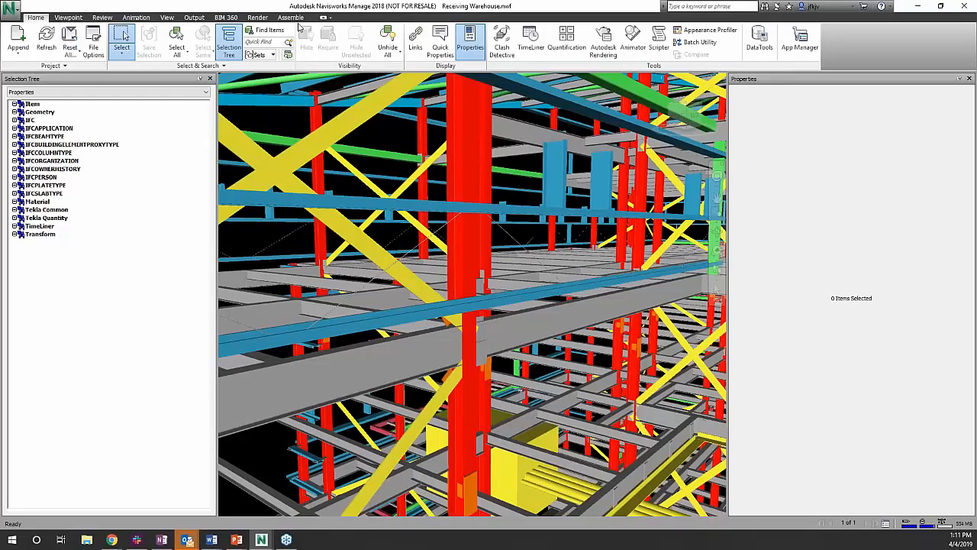
Start publishing from the Assemble tab and connect to the autodeskdemo site
left_click(291, 17)
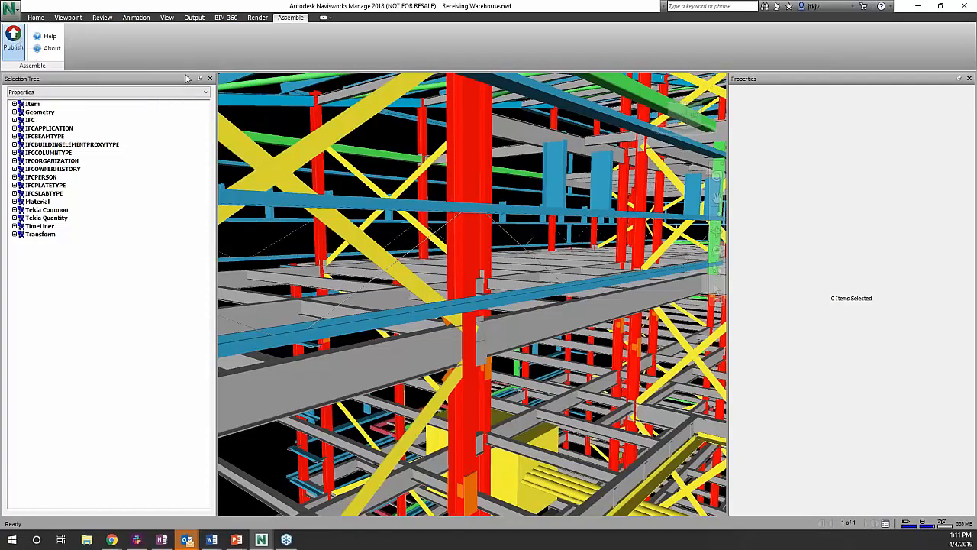
left_click(13, 40)
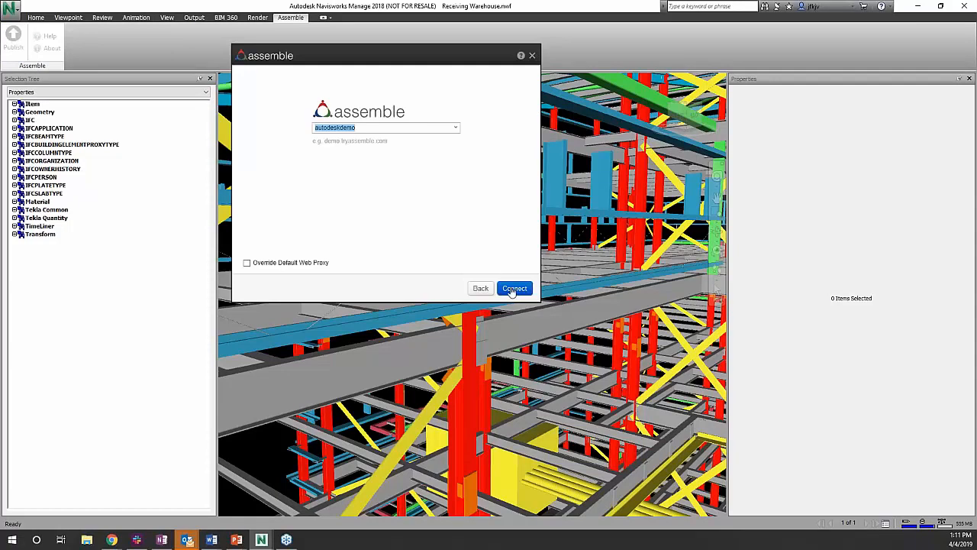
left_click(514, 288)
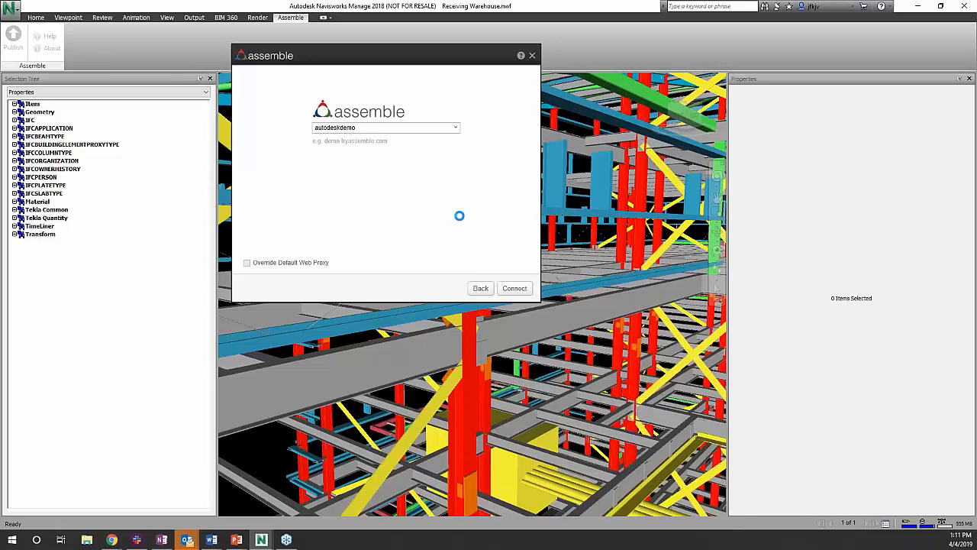
left_click(514, 288)
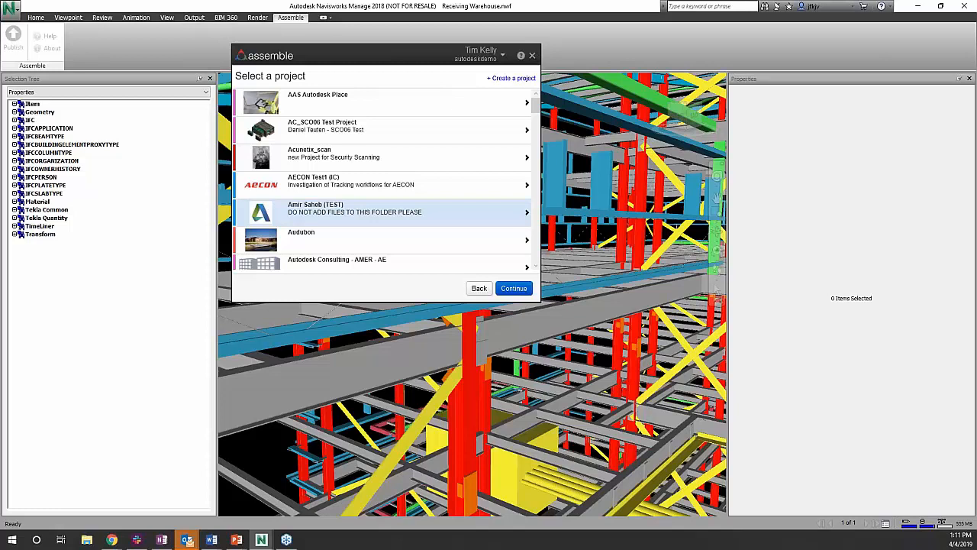
Create a new Assemble project named 'Sample'
left_click(510, 78)
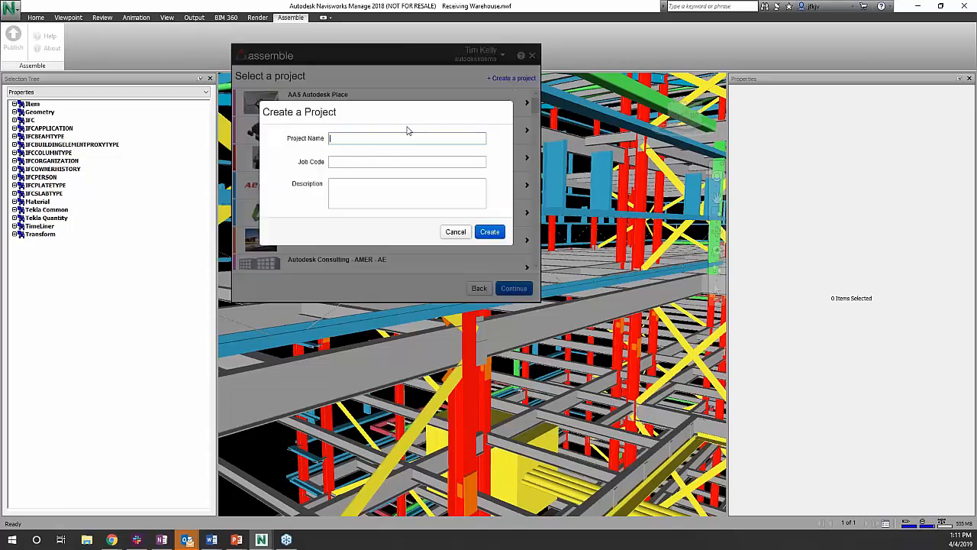
type("S")
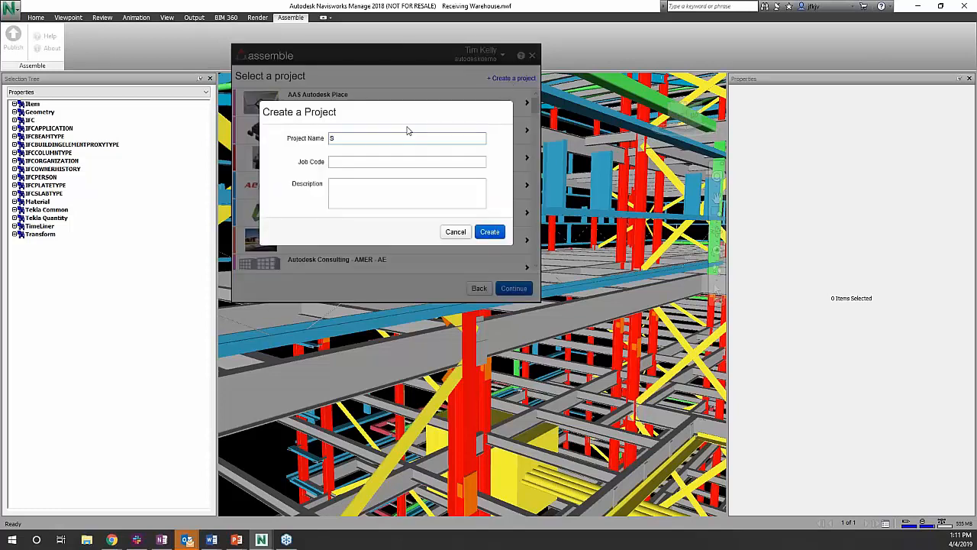
type("ample")
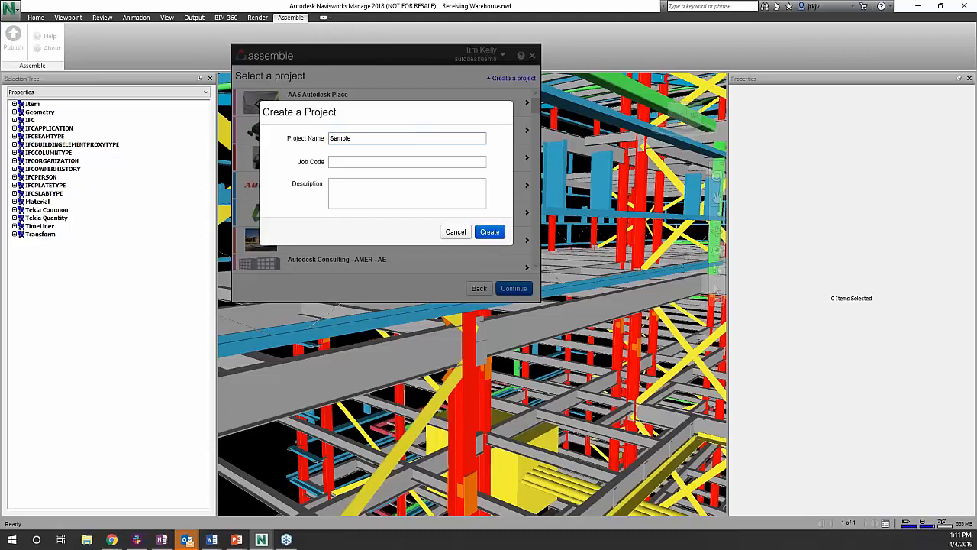
left_click(489, 231)
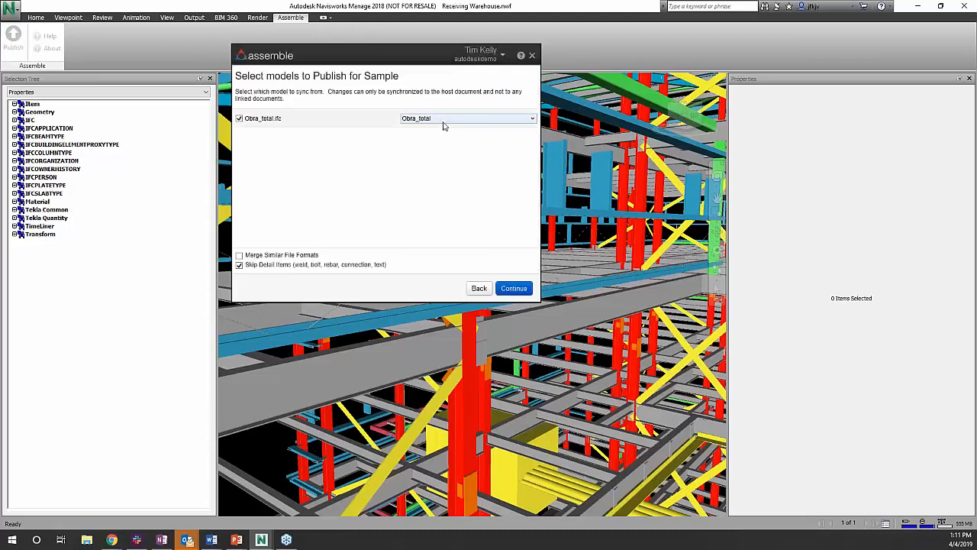
Target Obra_total.ifc to the Structure model with Merge Similar File Formats enabled
left_click(466, 117)
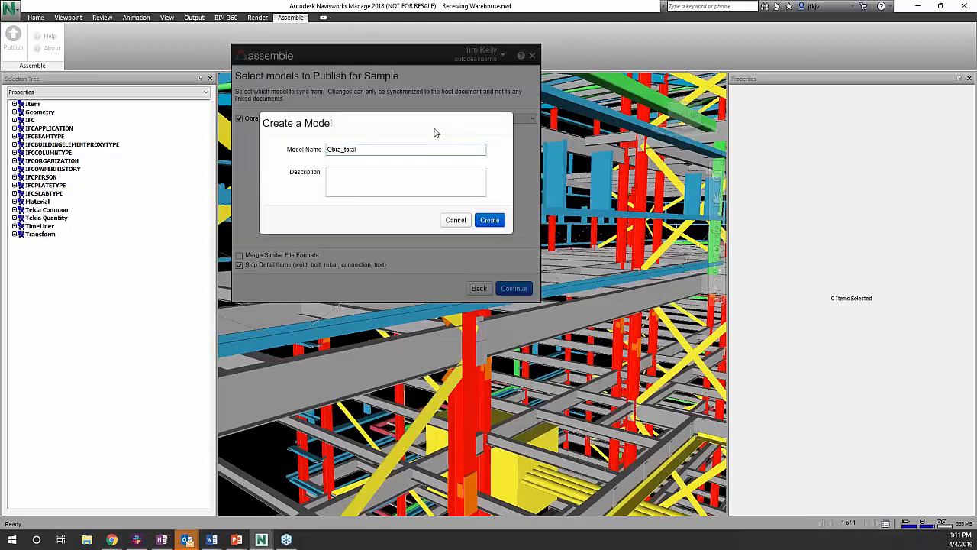
type("S")
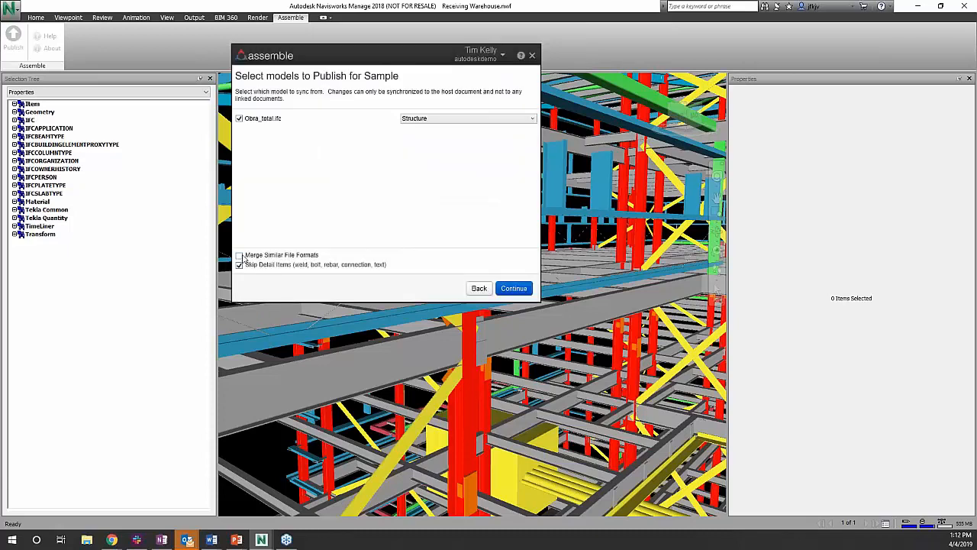
left_click(239, 254)
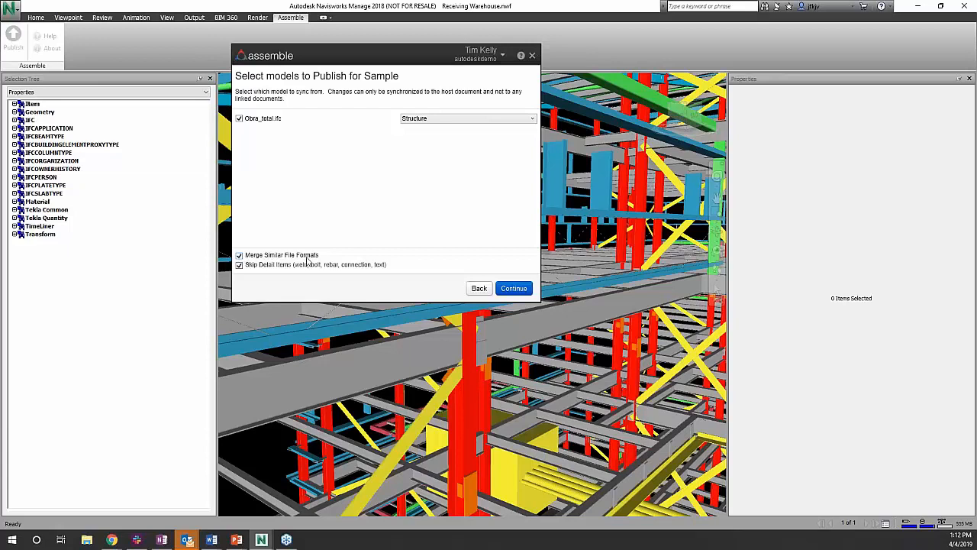
left_click(240, 255)
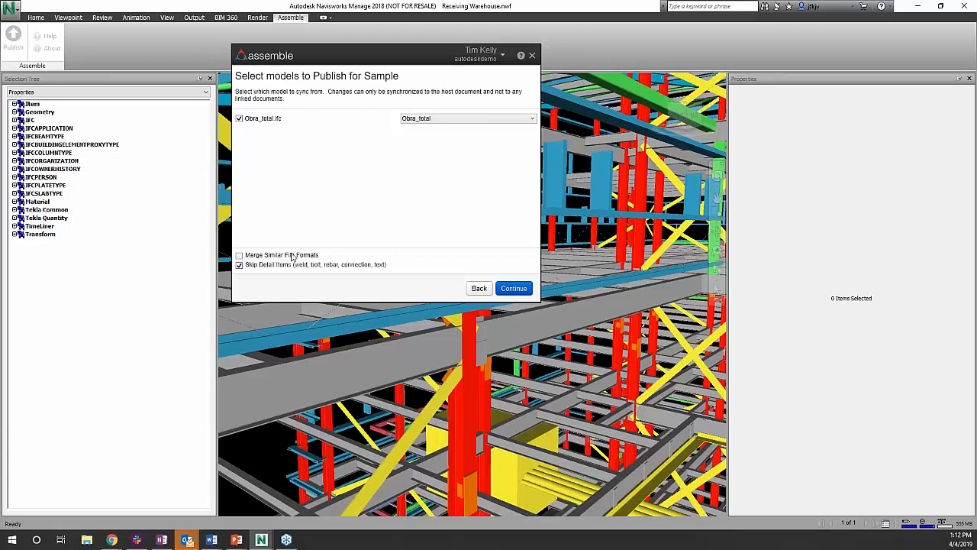
mouse_move(290, 258)
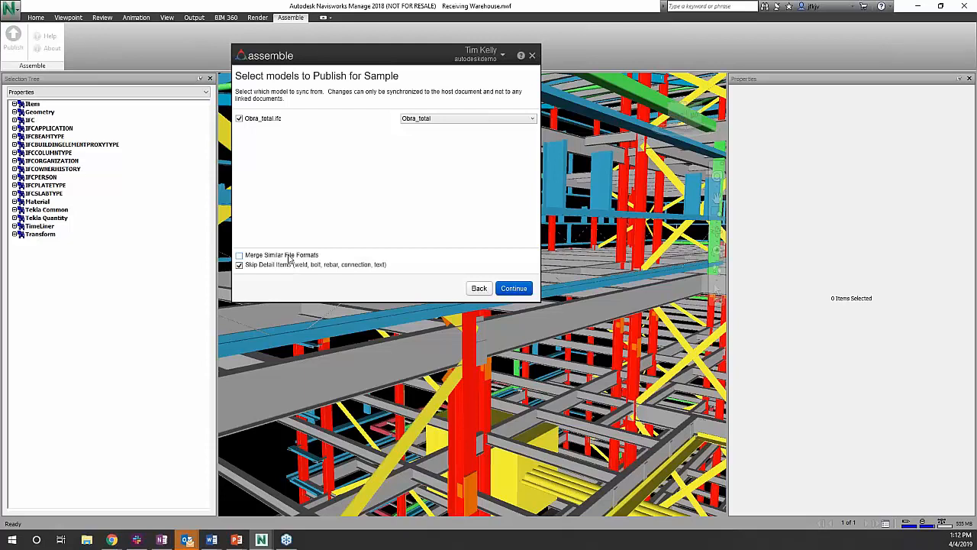
left_click(239, 255)
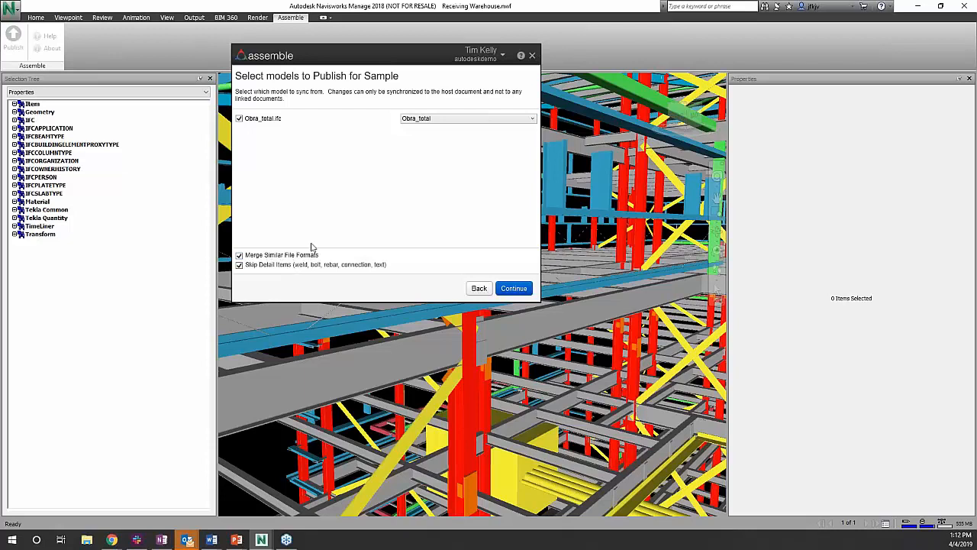
mouse_move(295, 257)
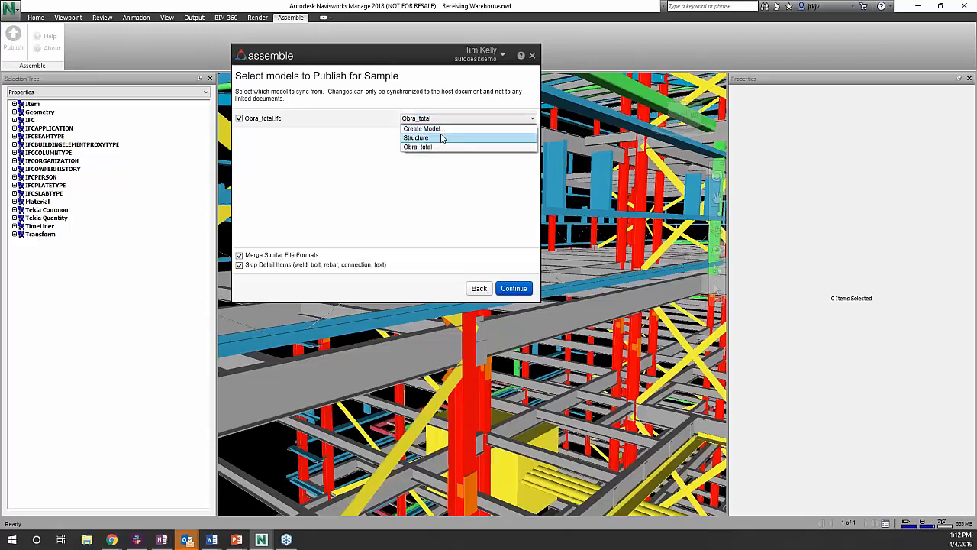
left_click(416, 137)
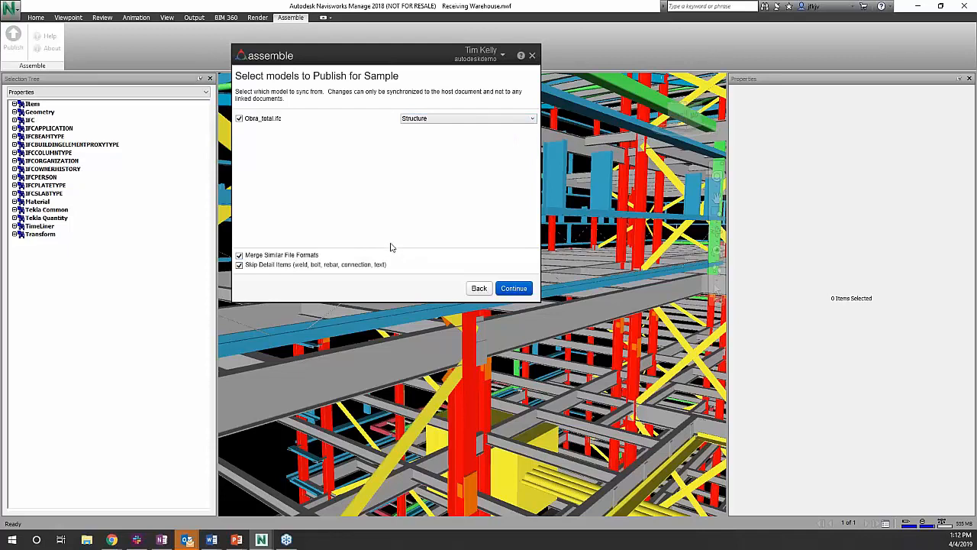
mouse_move(396, 231)
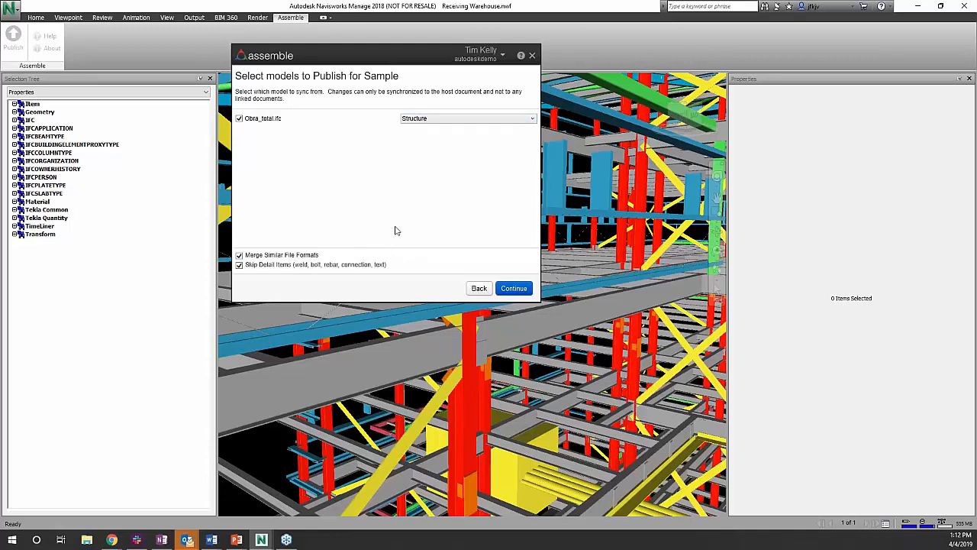
mouse_move(267, 259)
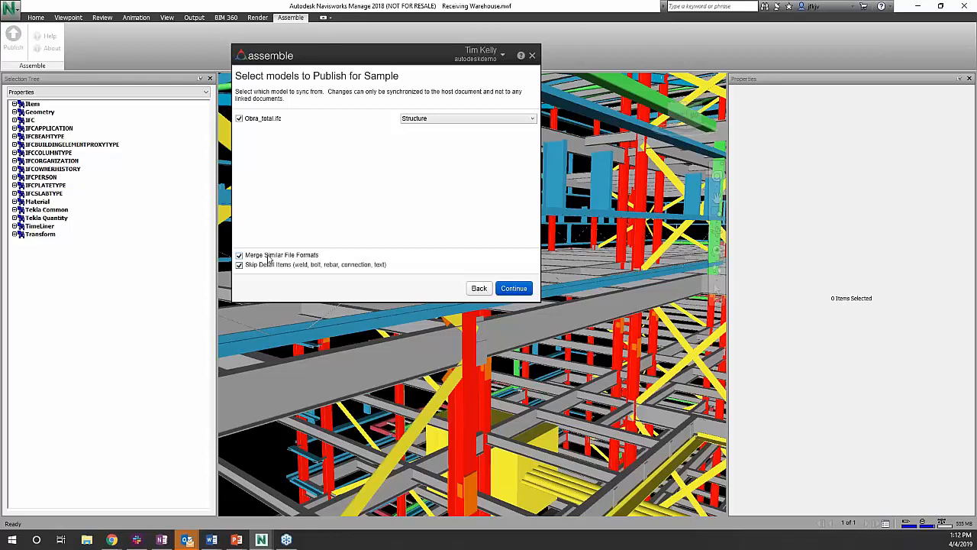
left_click(239, 264)
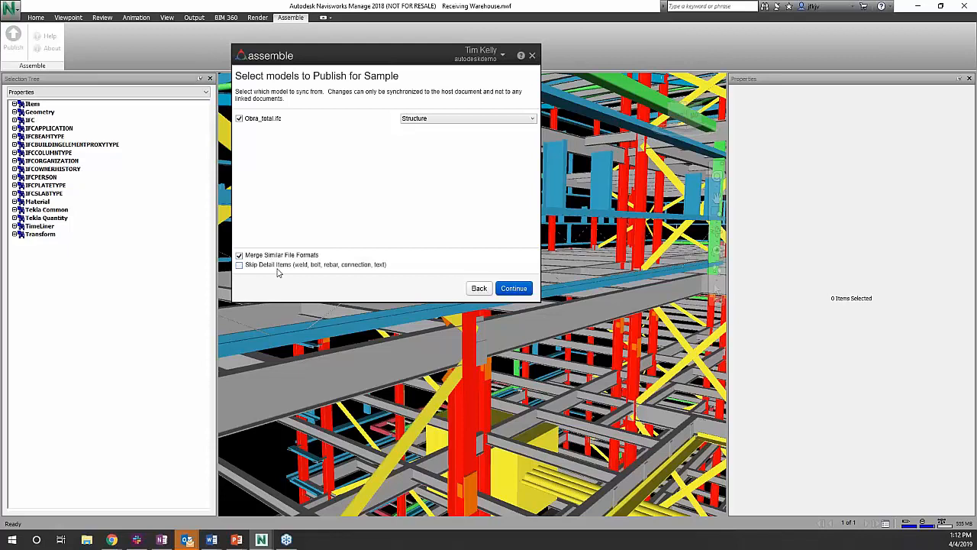
left_click(240, 264)
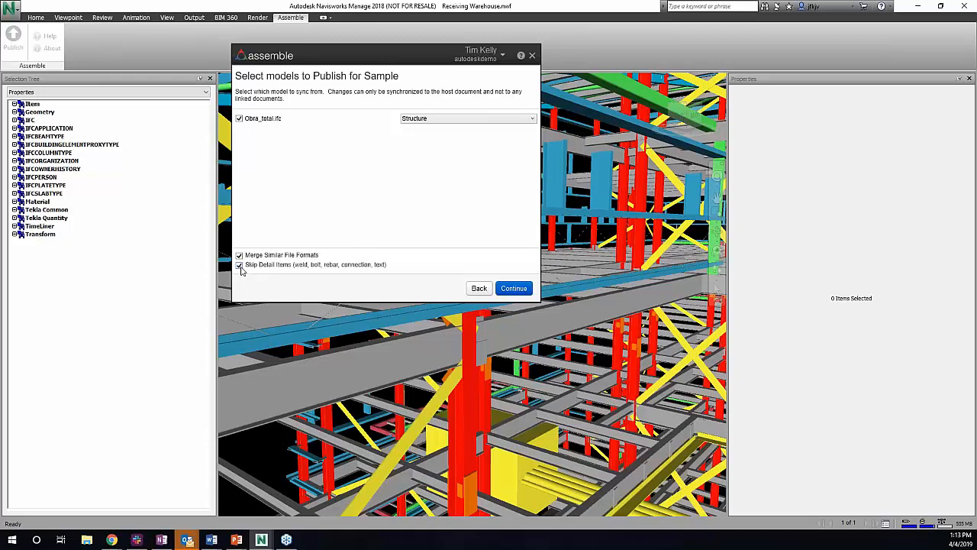
left_click(240, 264)
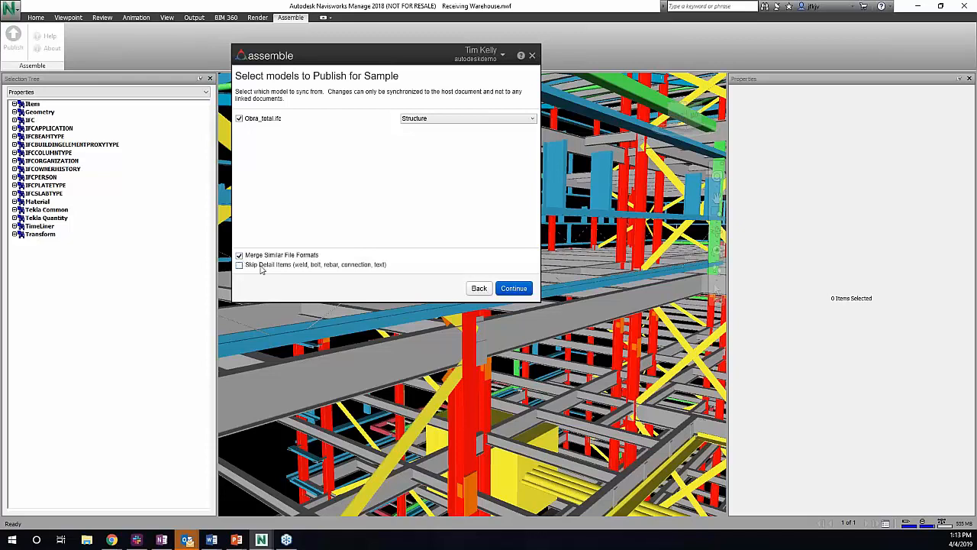
mouse_move(374, 287)
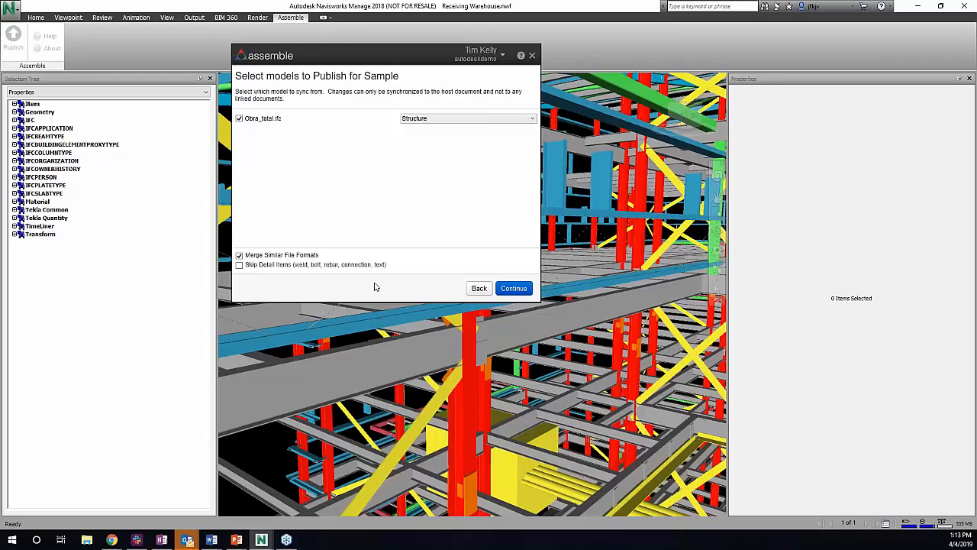
left_click(239, 264)
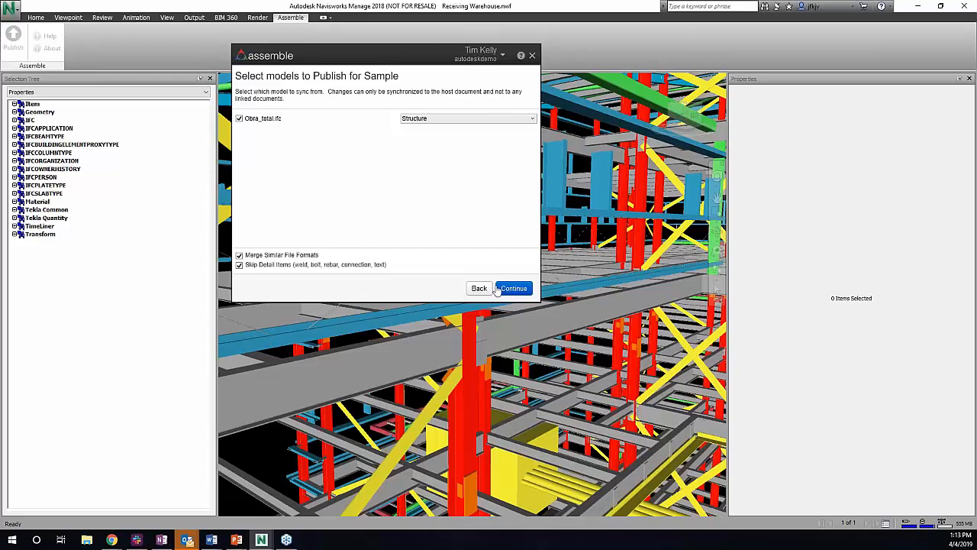
Continue past model selection to the Publish a new version screen
left_click(513, 288)
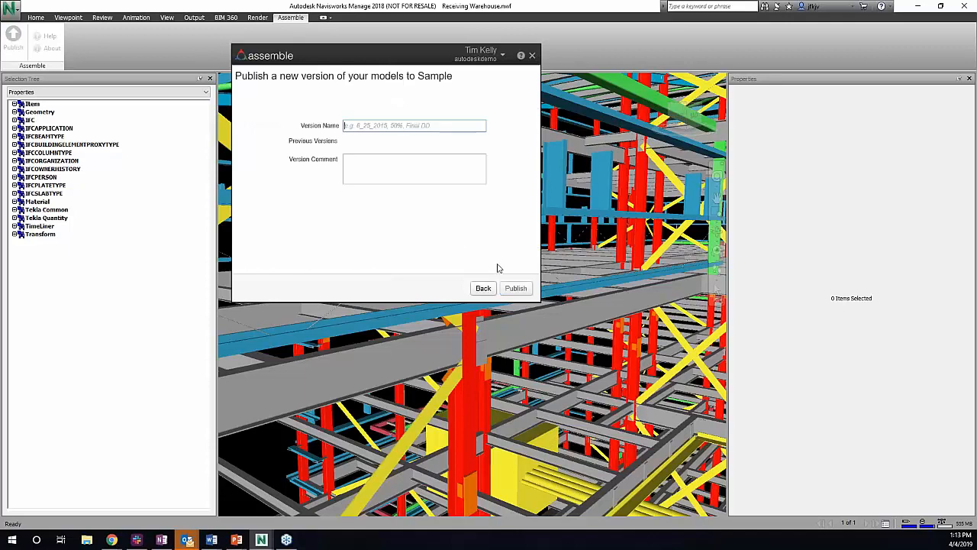
mouse_move(296, 510)
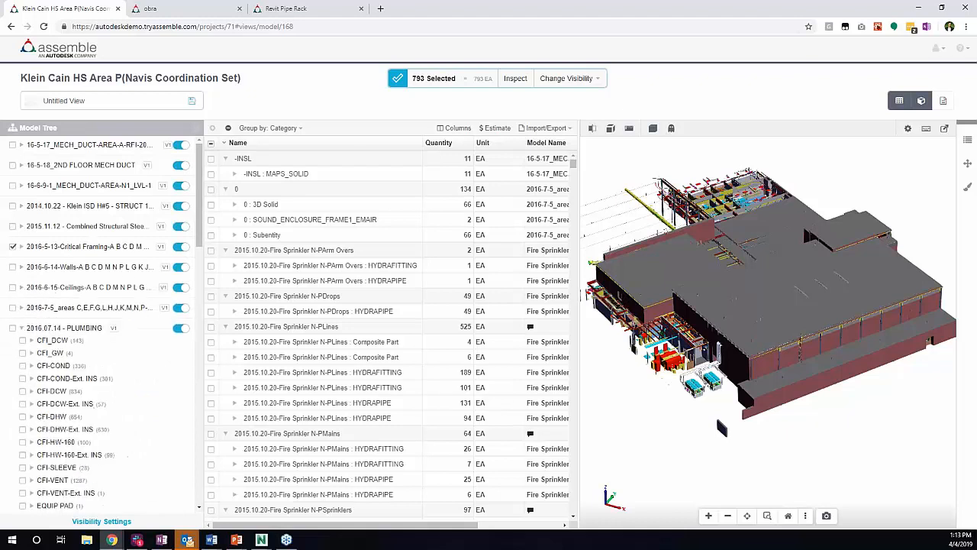
left_click(652, 128)
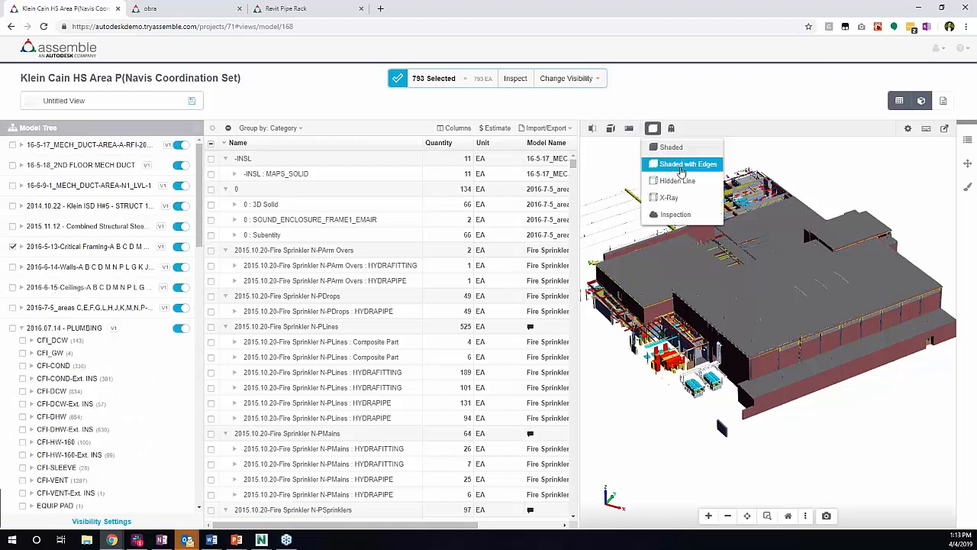
mouse_move(668, 197)
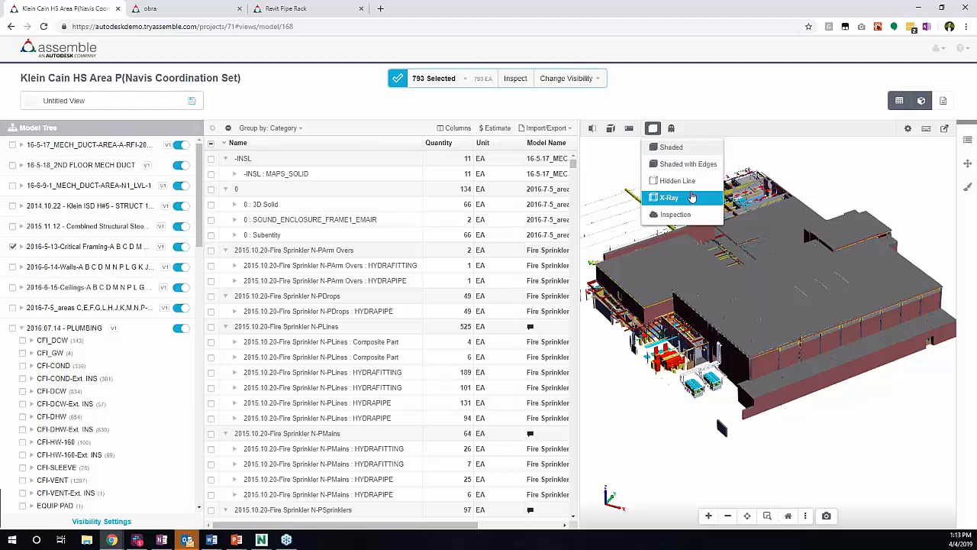
left_click(669, 197)
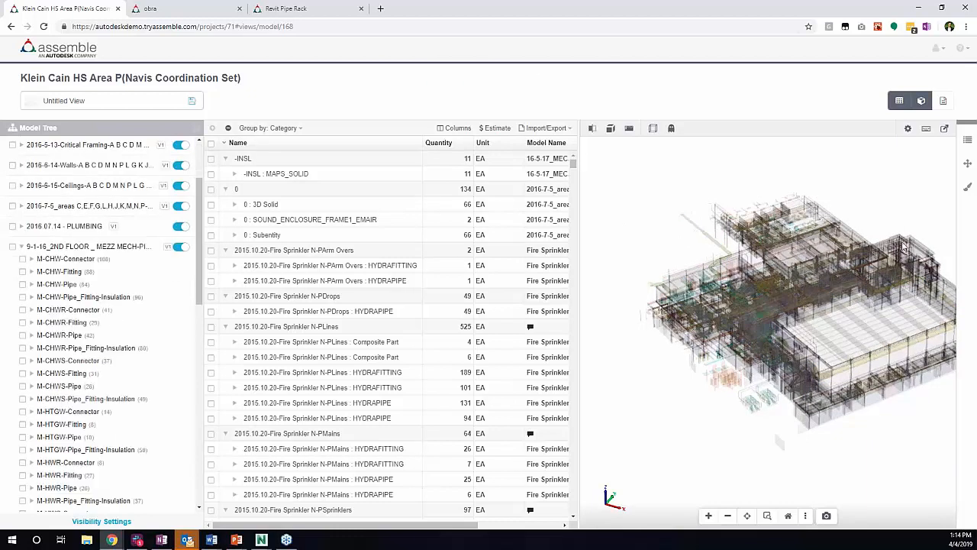
left_click(652, 127)
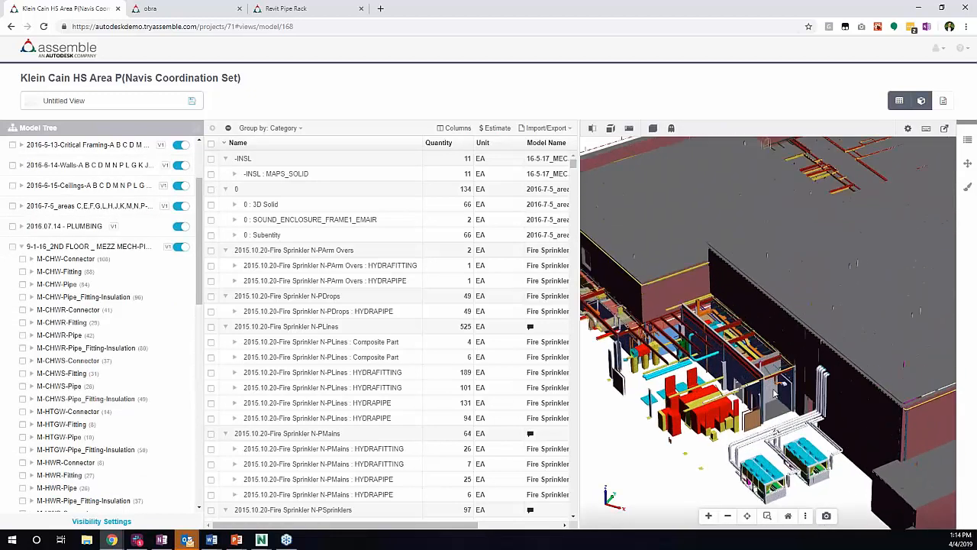
Inspect a wall's Assemble properties, then an insulation solid's Type properties
left_click(775, 392)
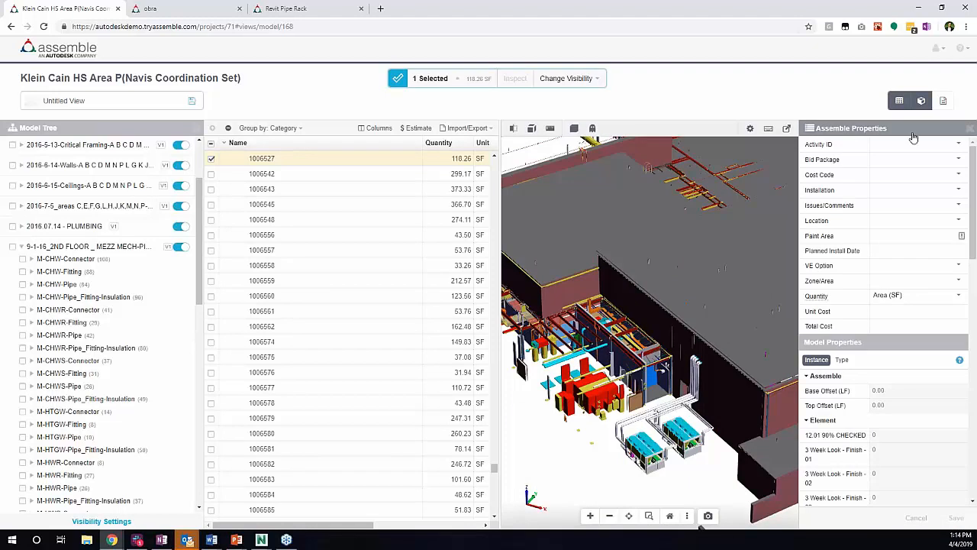
mouse_move(836, 169)
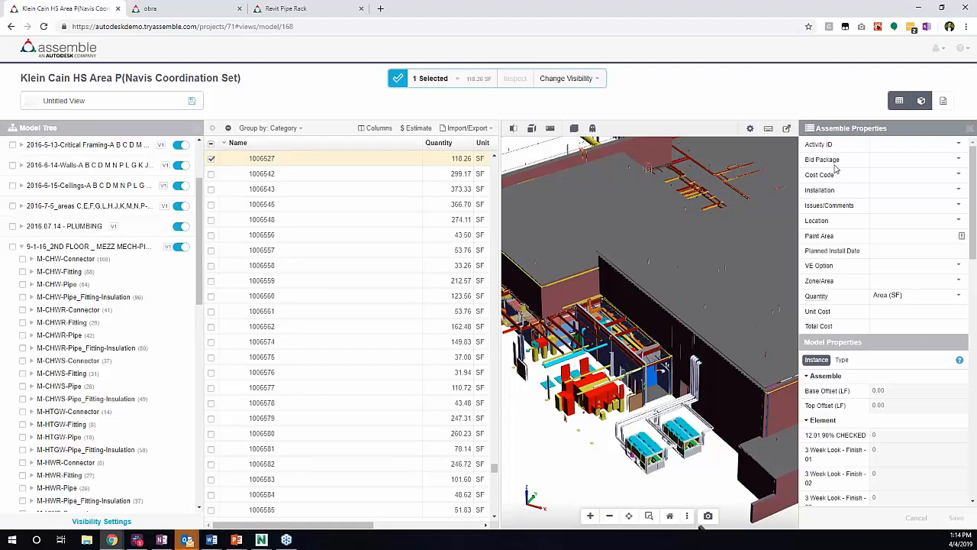
mouse_move(940, 232)
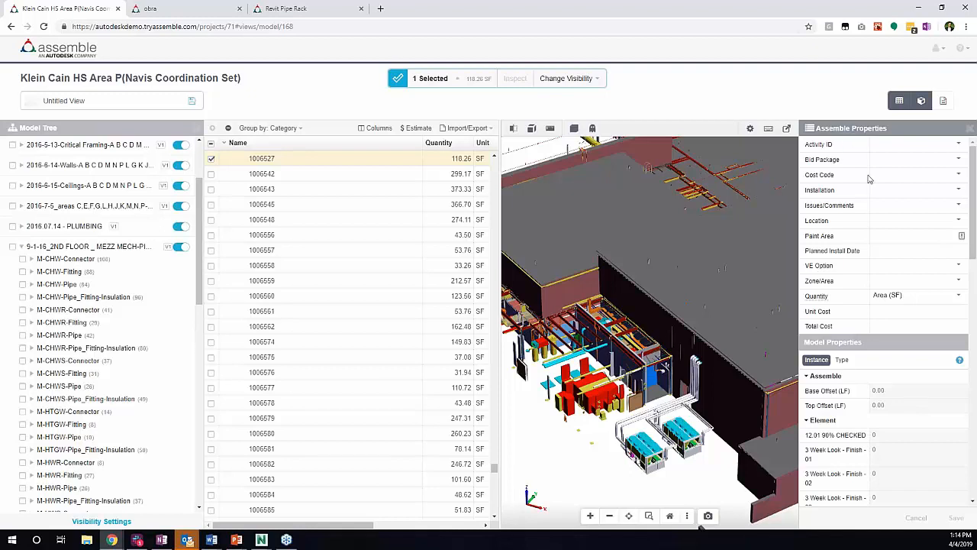
mouse_move(842, 133)
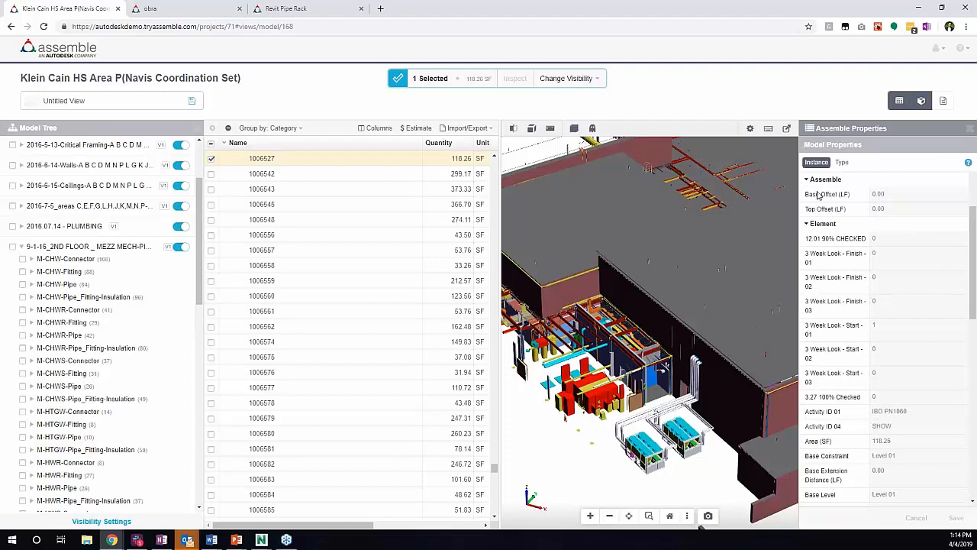
left_click(841, 162)
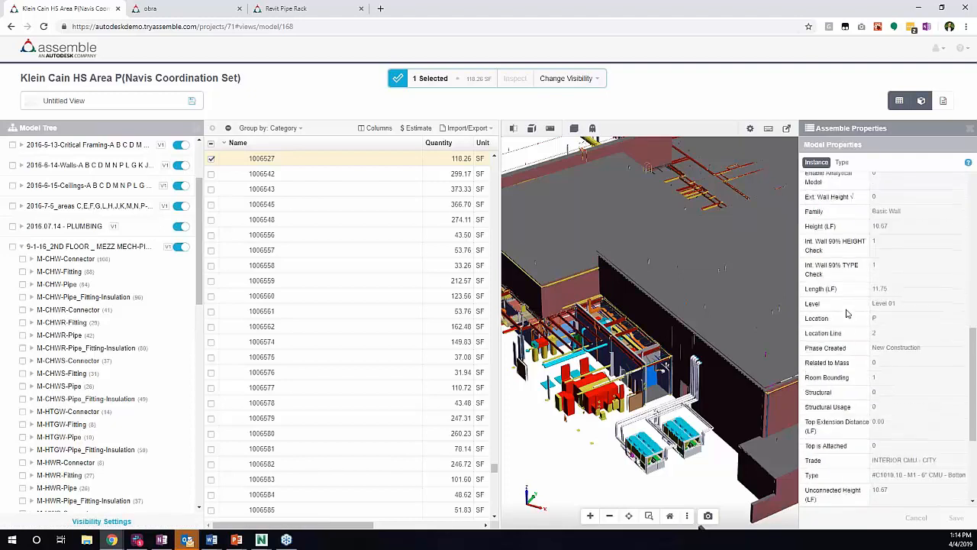
scroll("down", 3)
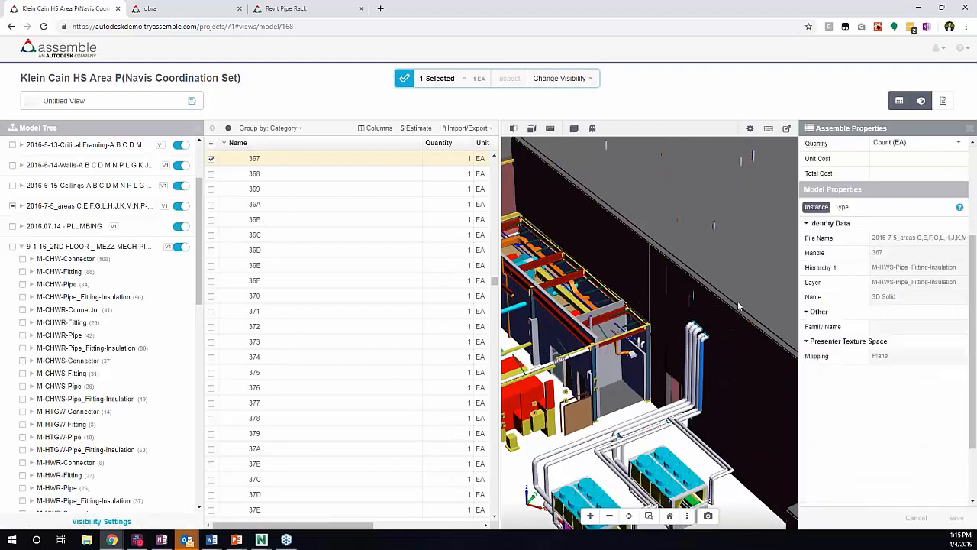
left_click(841, 207)
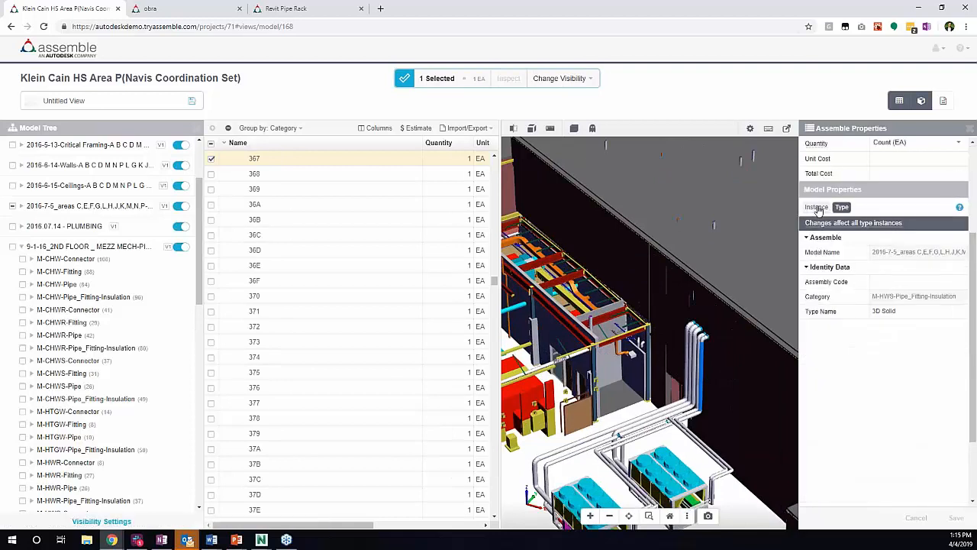
left_click(815, 207)
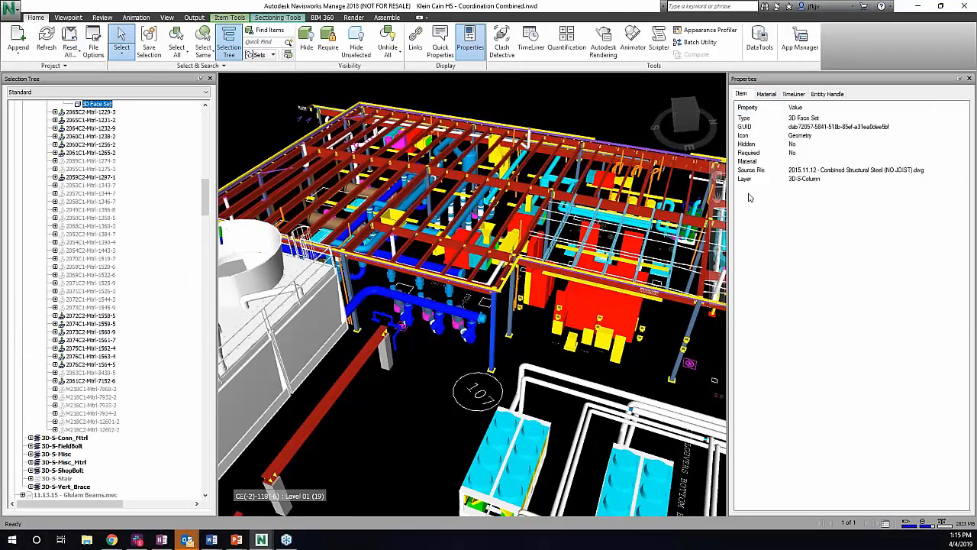
mouse_move(781, 172)
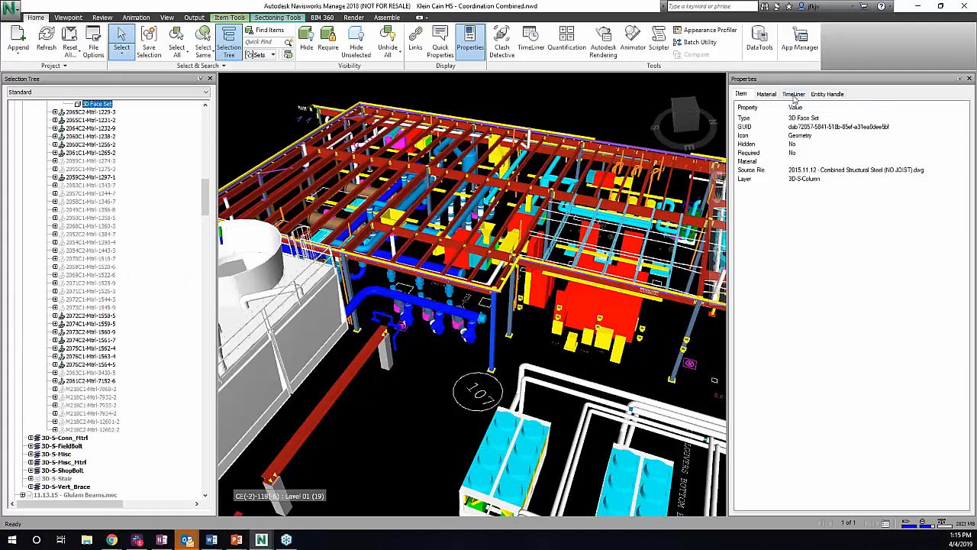
View the column's material values, then select a pipe solid and a steel beam
left_click(766, 93)
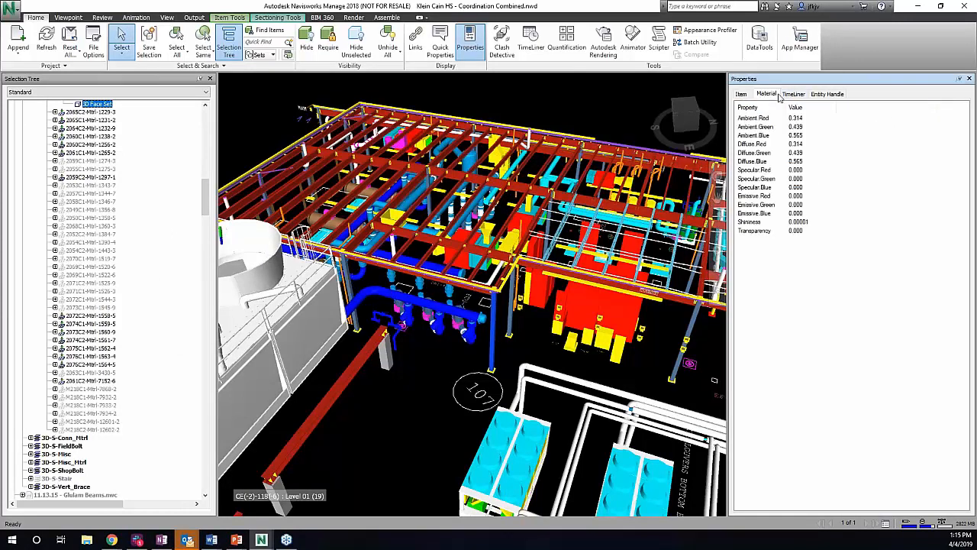
left_click(793, 93)
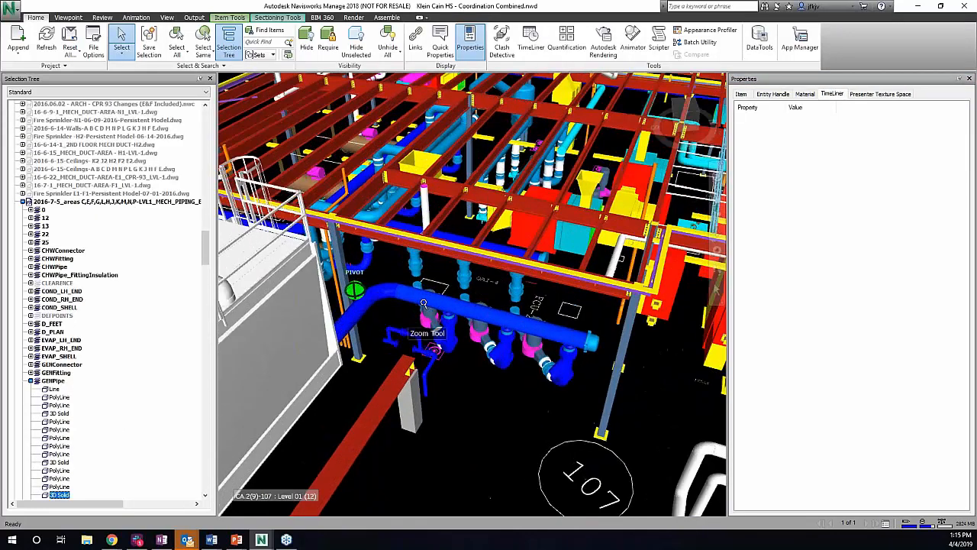
left_click(423, 305)
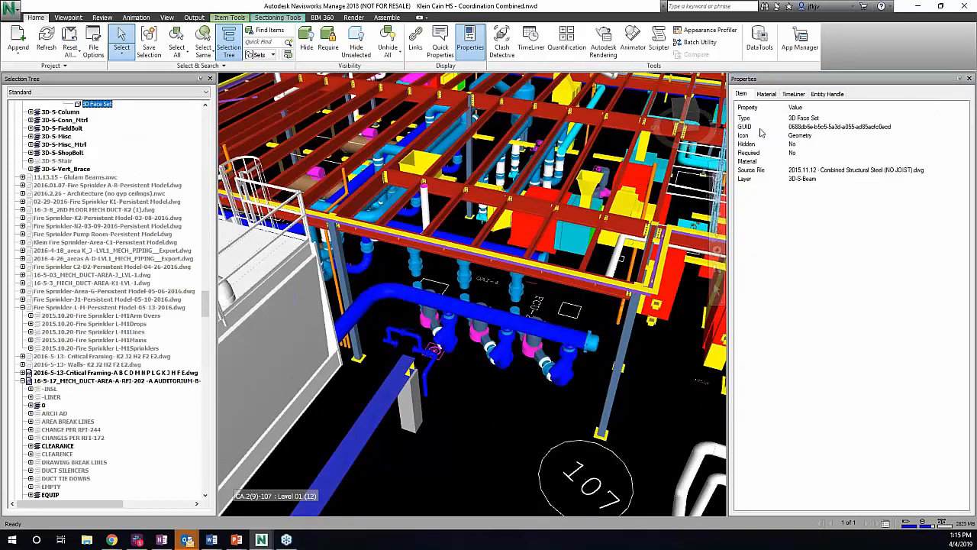
mouse_move(738, 271)
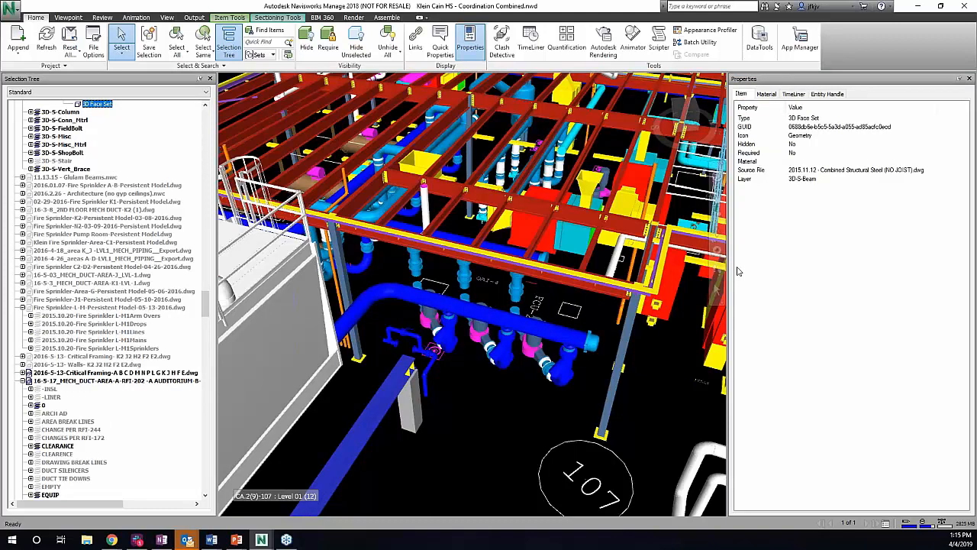
mouse_move(410, 340)
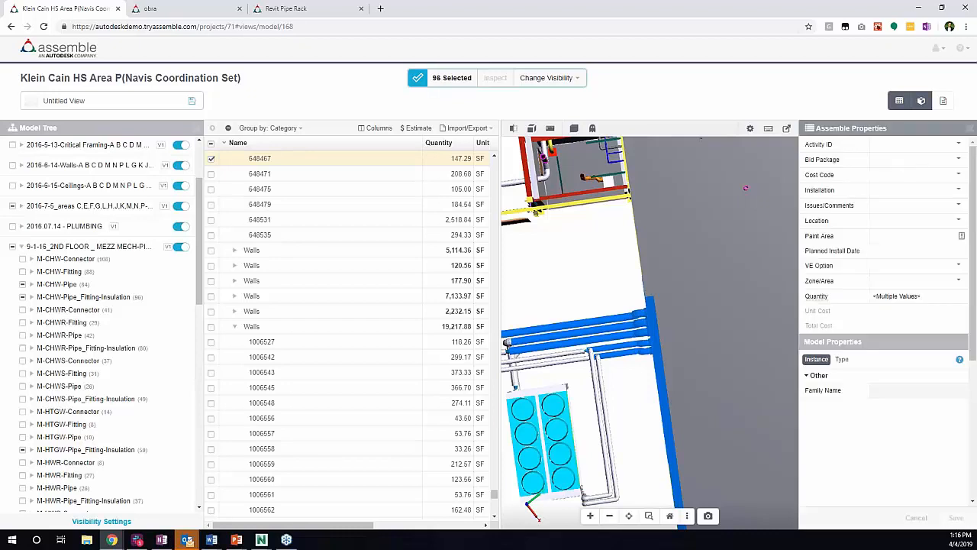
mouse_move(675, 334)
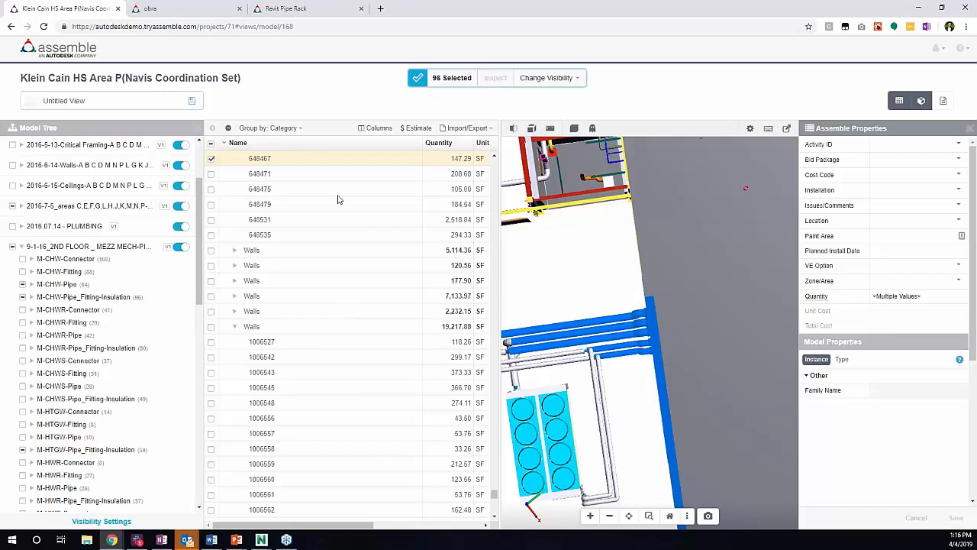
Open the Revit Pipe Rack model and select a pipe to view its properties
left_click(306, 8)
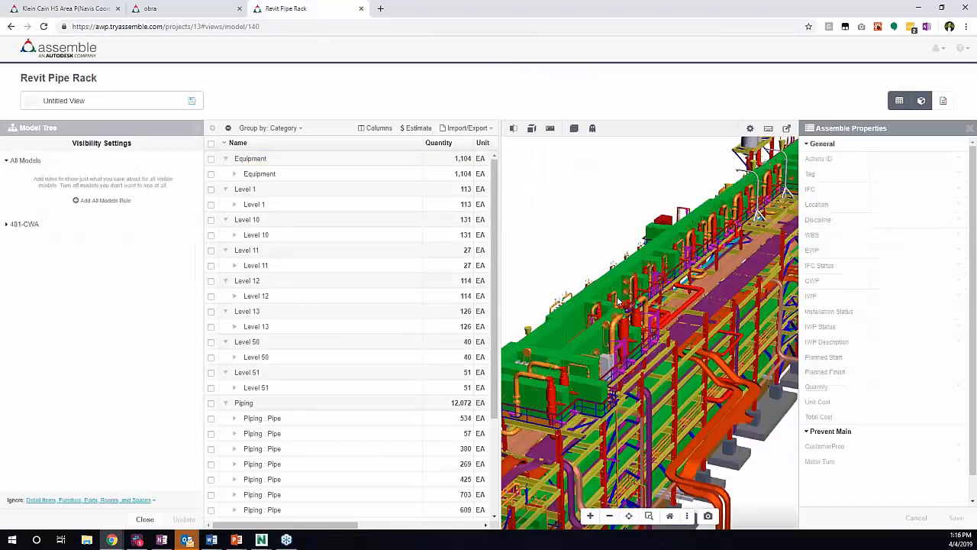
left_click_drag(649, 306, 645, 328)
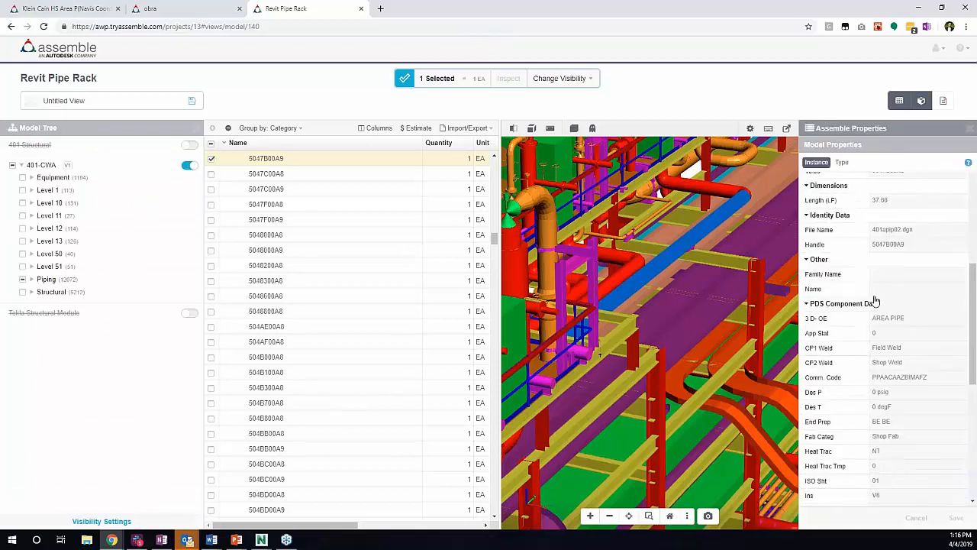
mouse_move(830, 309)
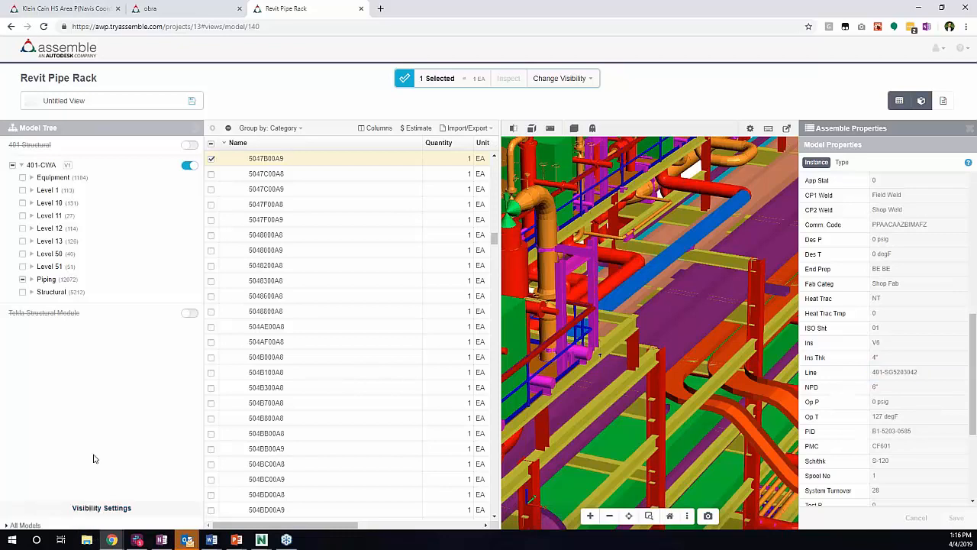
Apply a Show Only rule for Line 401-SG5283042 and reframe the isolated pipes
left_click(102, 507)
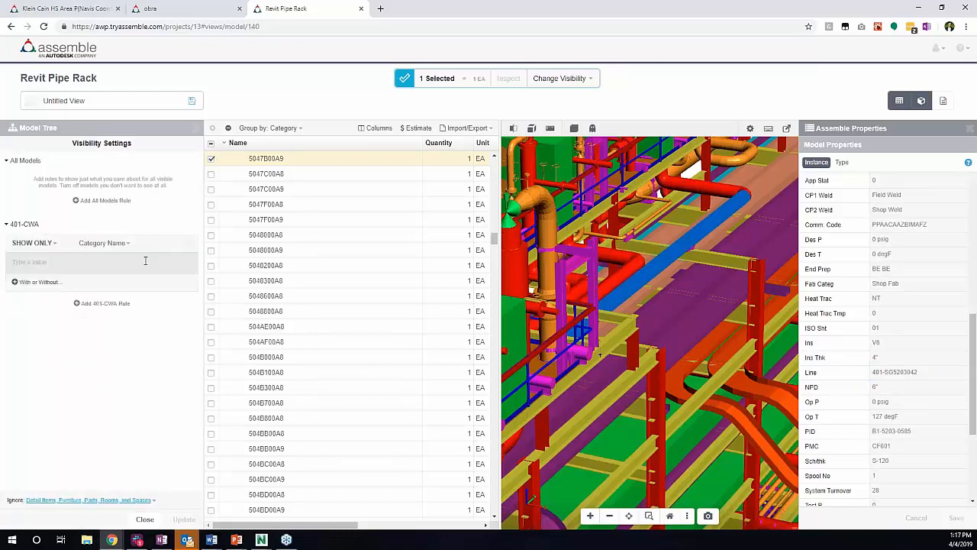
type("line")
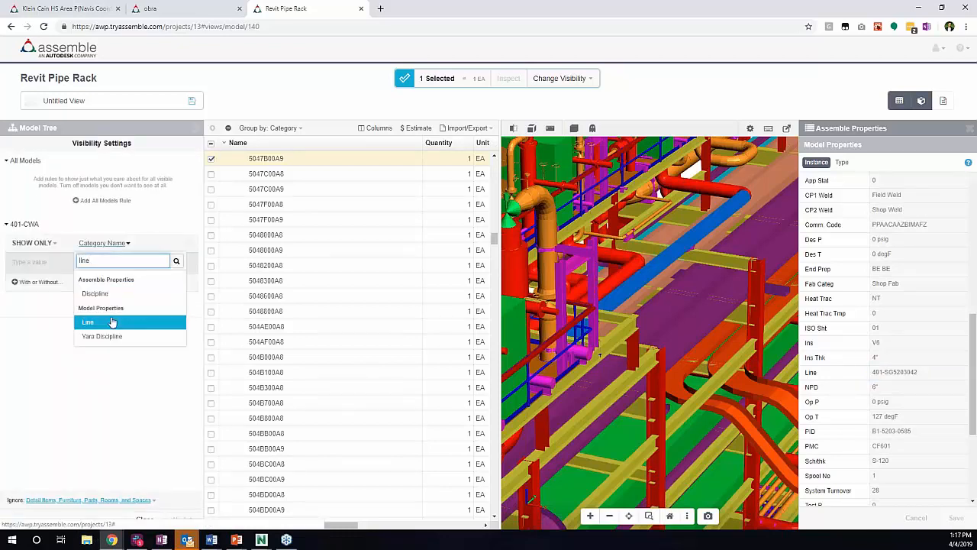
left_click(87, 321)
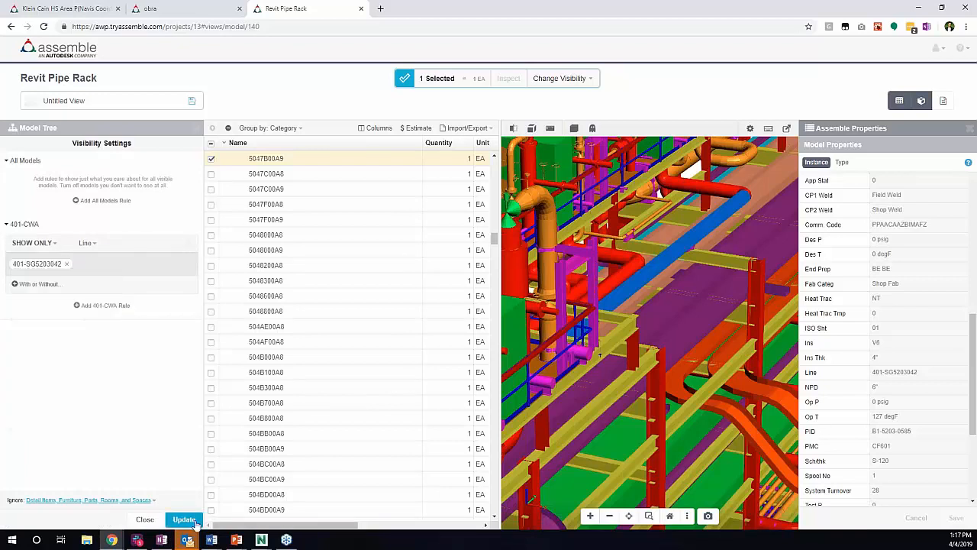
left_click(185, 519)
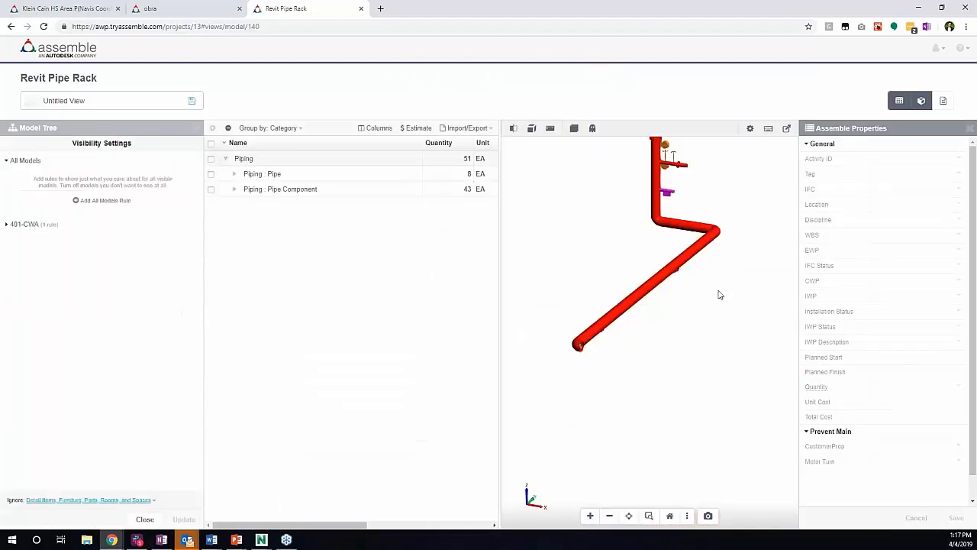
left_click_drag(717, 295, 683, 402)
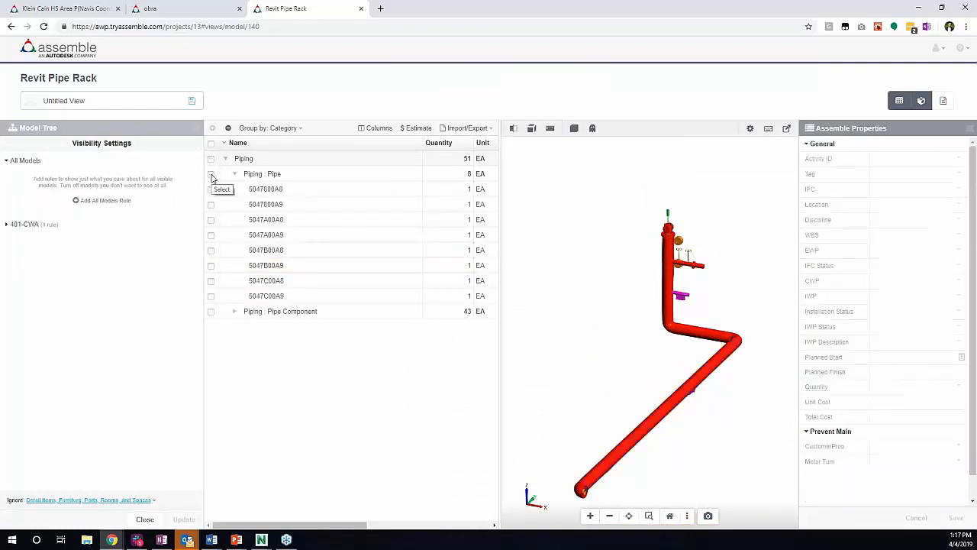
Select all eight pipes and measure them by length, totaling 100.16 LF
left_click(211, 173)
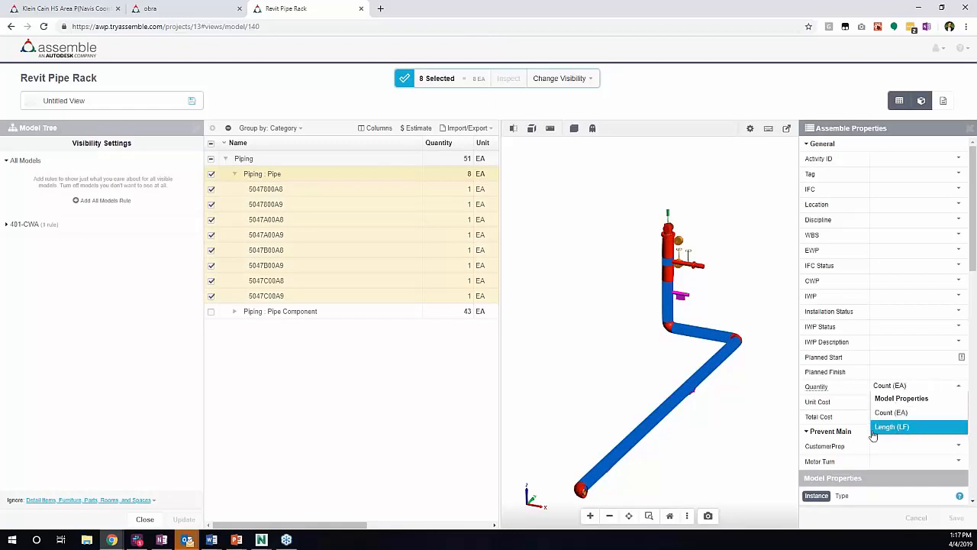
left_click(891, 426)
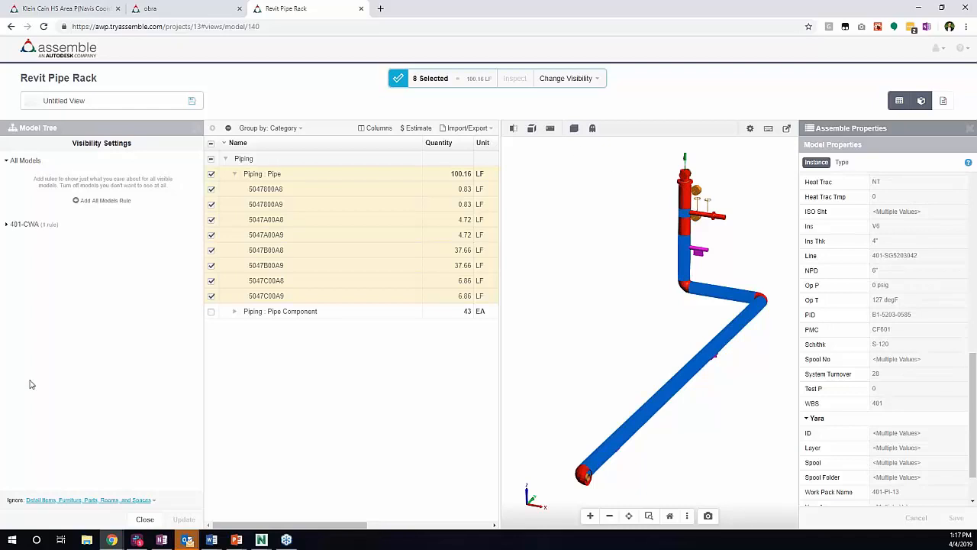
mouse_move(174, 10)
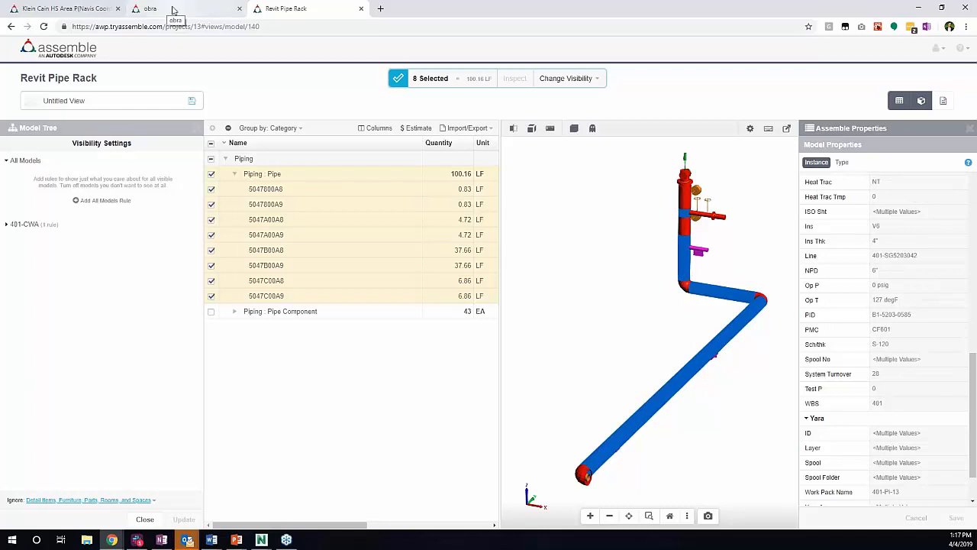
Open the obra model and scroll through column 3110's Tekla Common properties
left_click(187, 9)
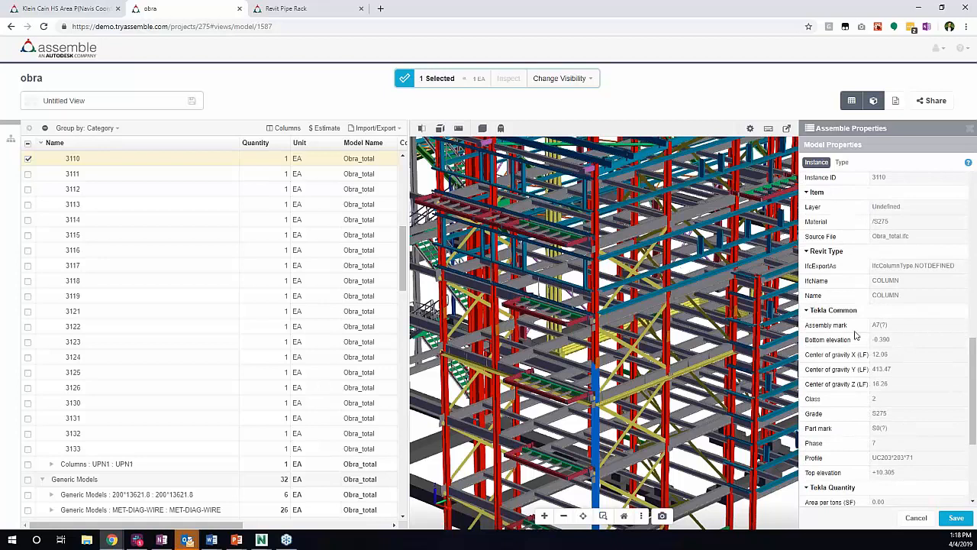
scroll("down", 3)
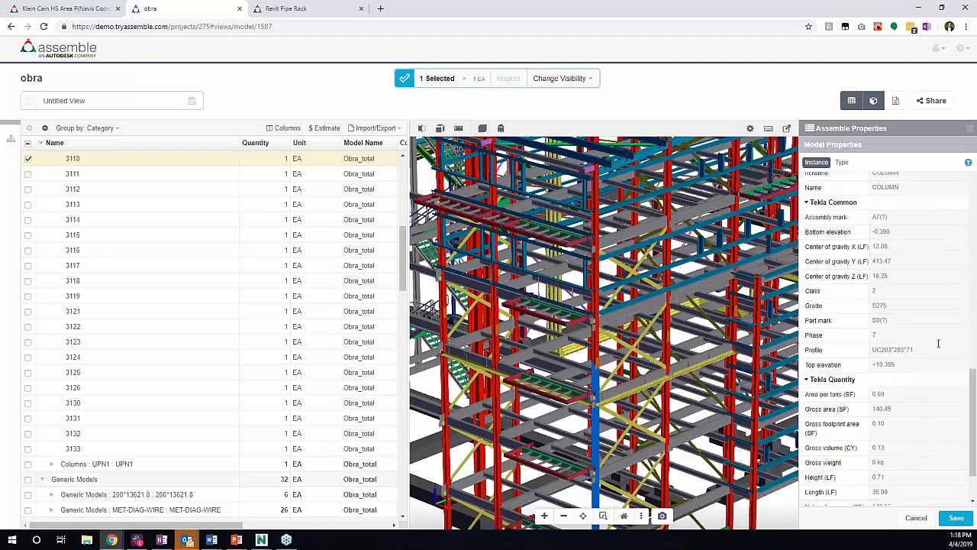
scroll("down", 3)
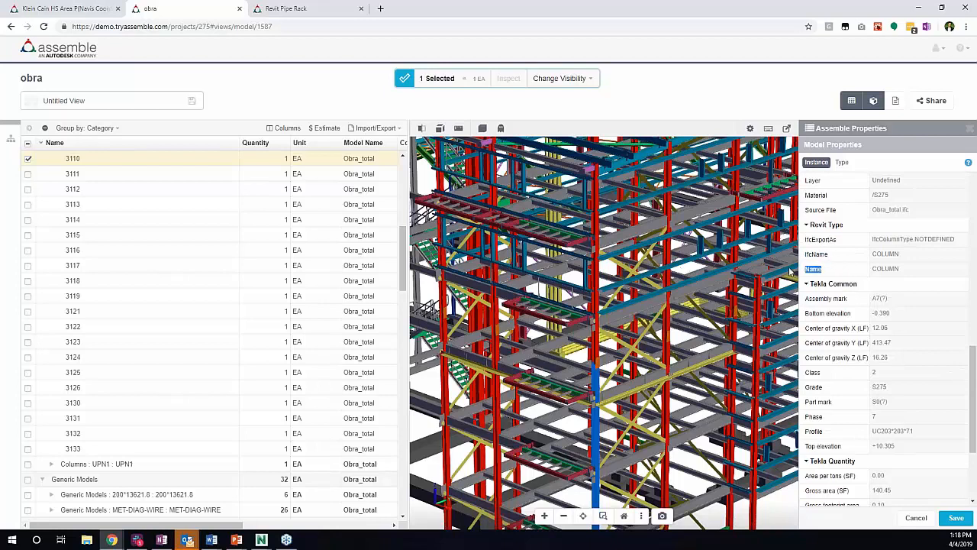
mouse_move(11, 142)
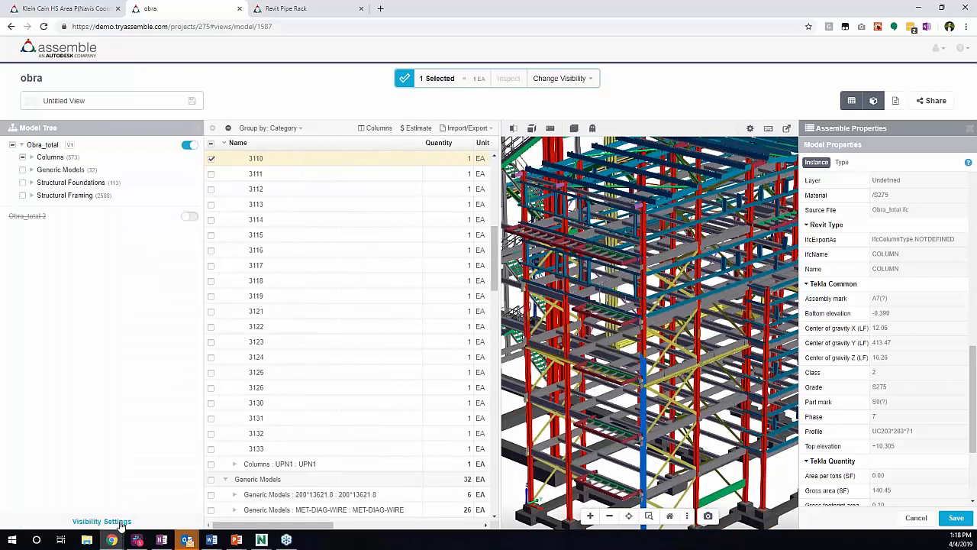
Apply a Show Only rule IfcName = COLUMN and select all 58 columns
left_click(102, 521)
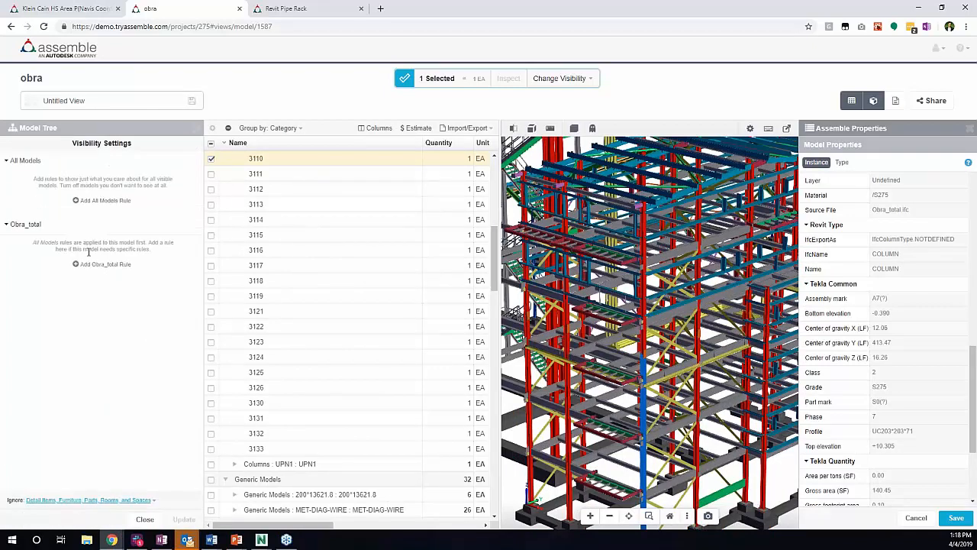
left_click(105, 265)
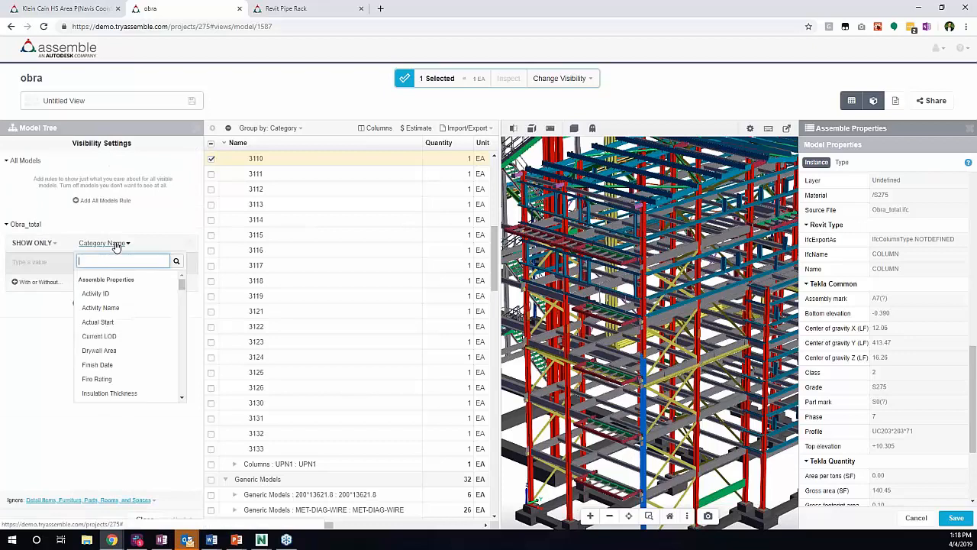
type("ifcna")
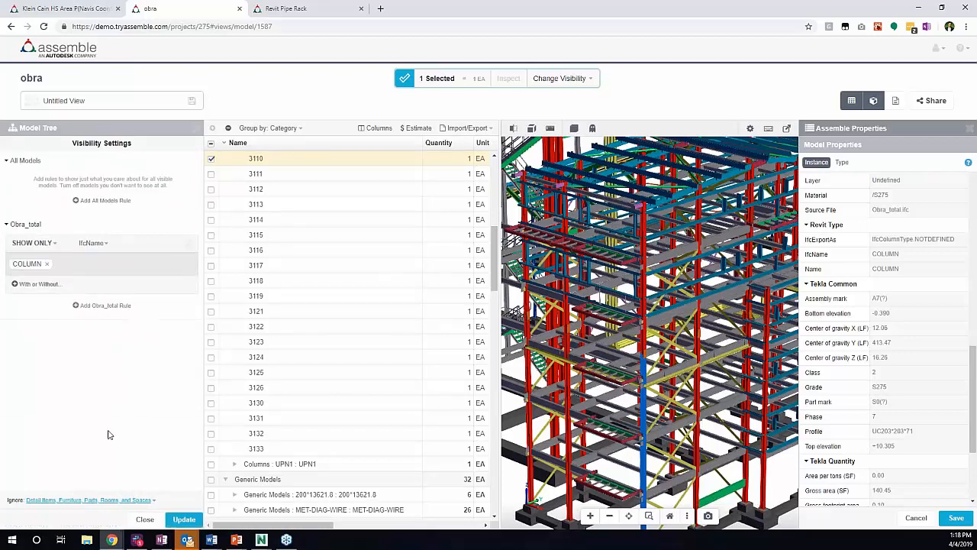
left_click(183, 519)
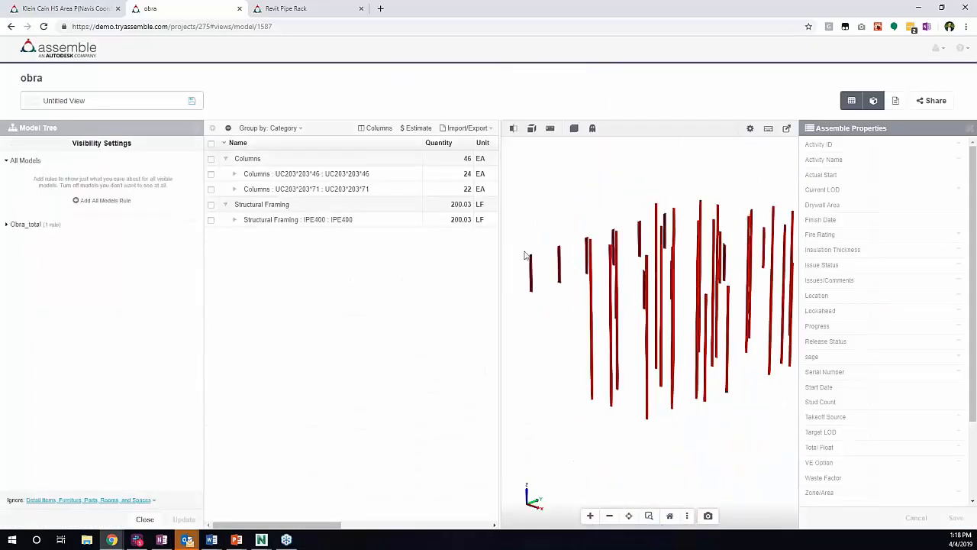
left_click(212, 144)
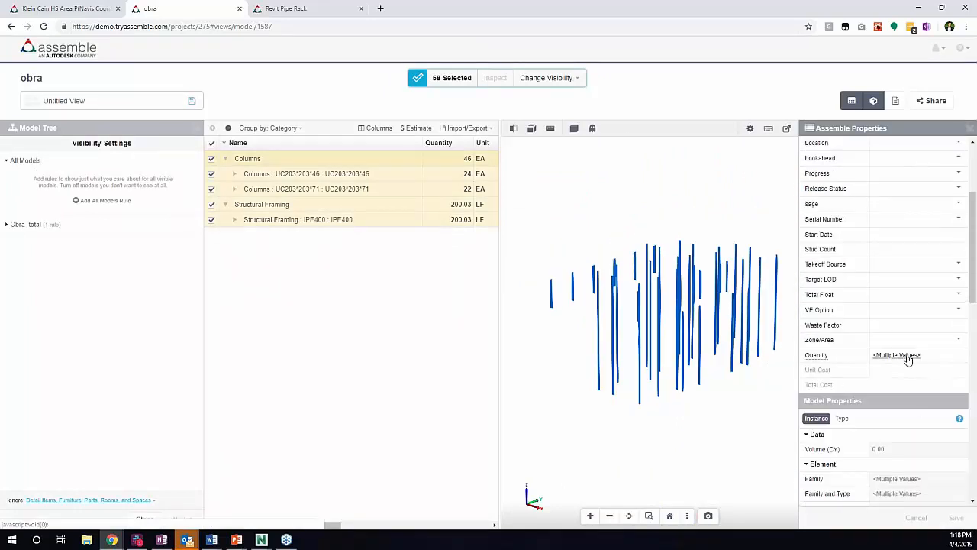
Set Quantity to Length so columns total 1,356.35 LF, then browse their Tekla properties
left_click(916, 355)
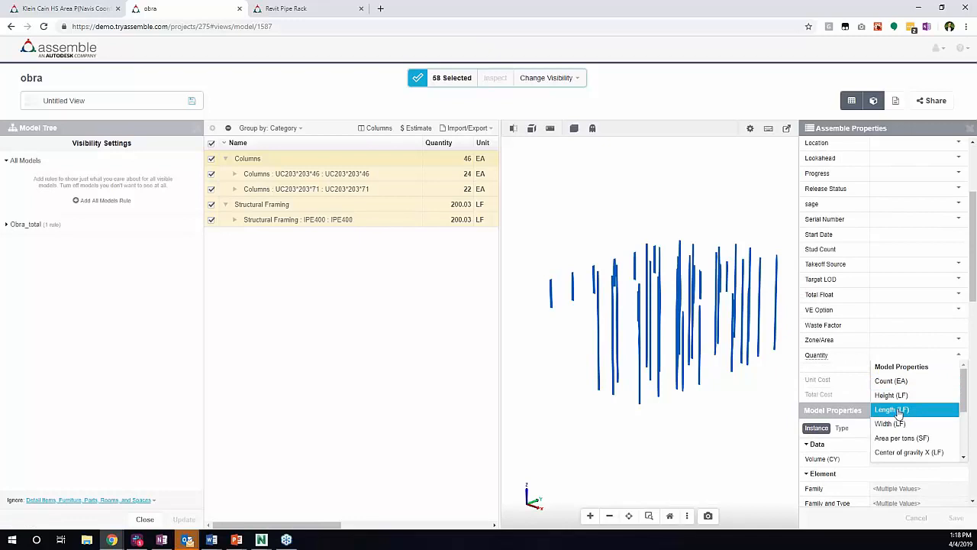
left_click(892, 409)
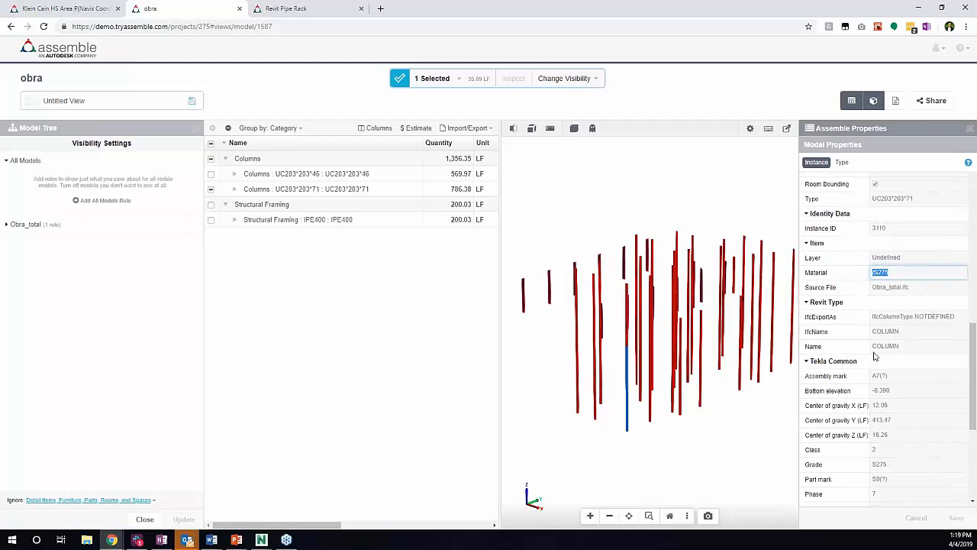
scroll("down", 3)
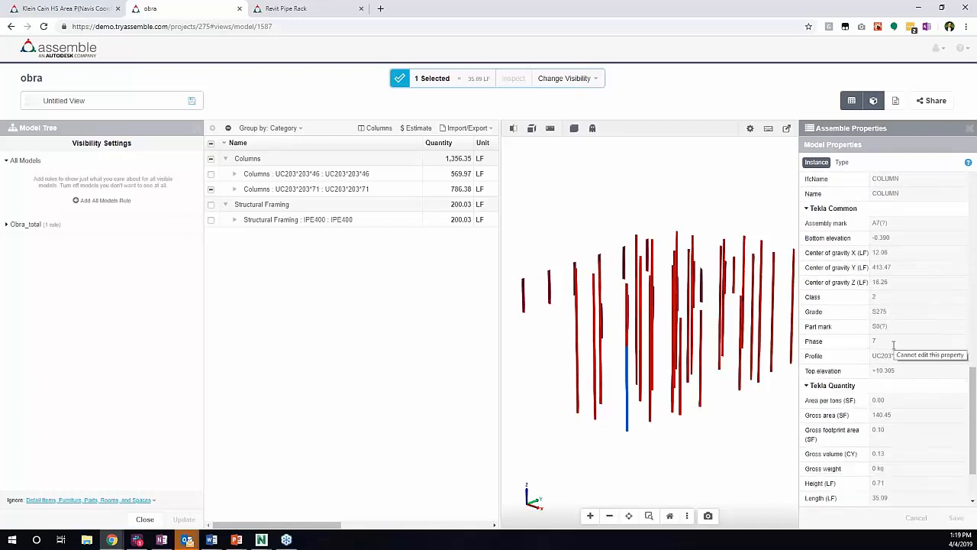
left_click(916, 311)
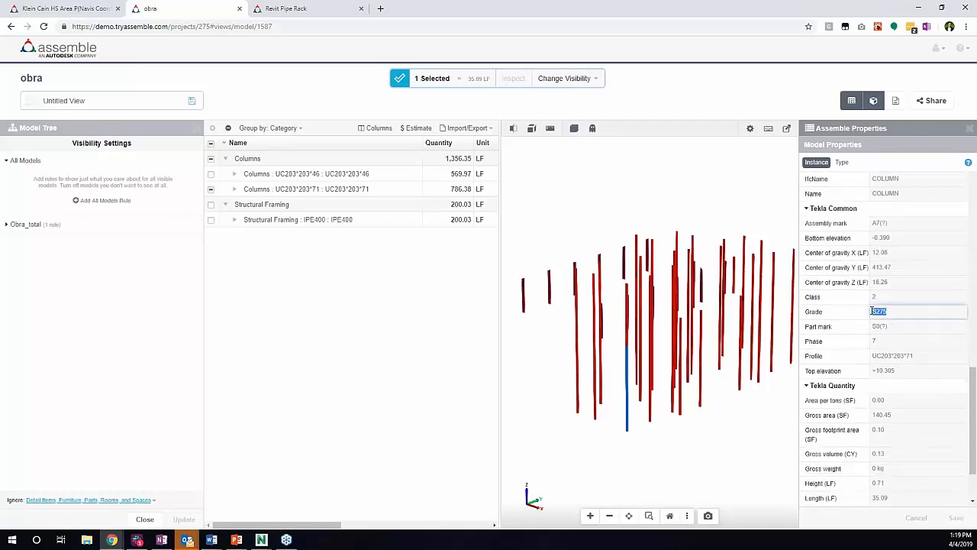
left_click(878, 310)
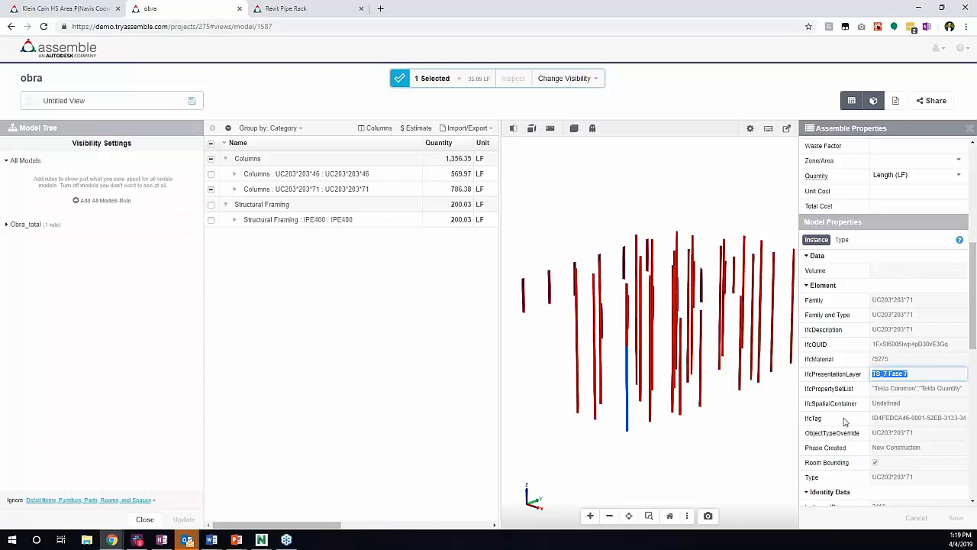
scroll("down", 3)
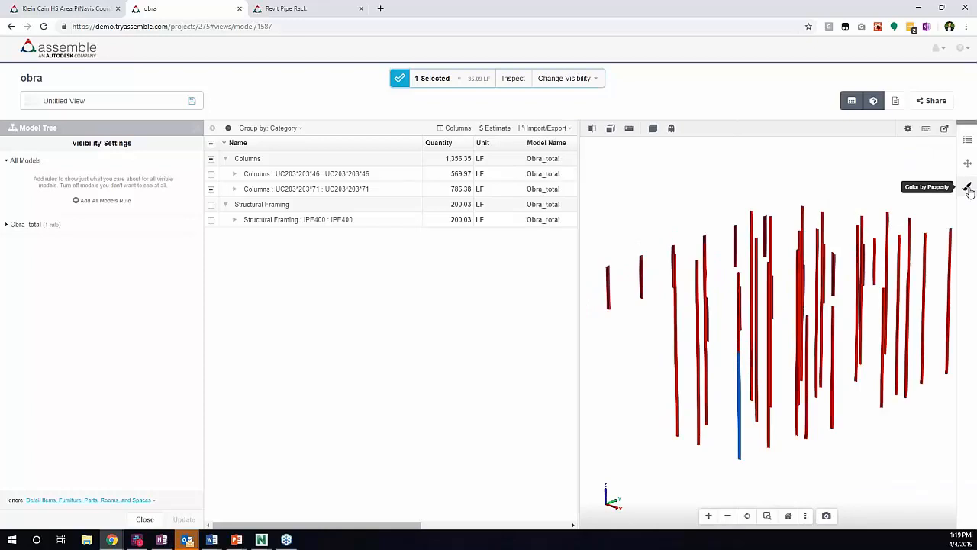
Colour columns by IfcMaterial: /S275 cyan, /S355 red, STEEL/S275JR green
left_click(967, 188)
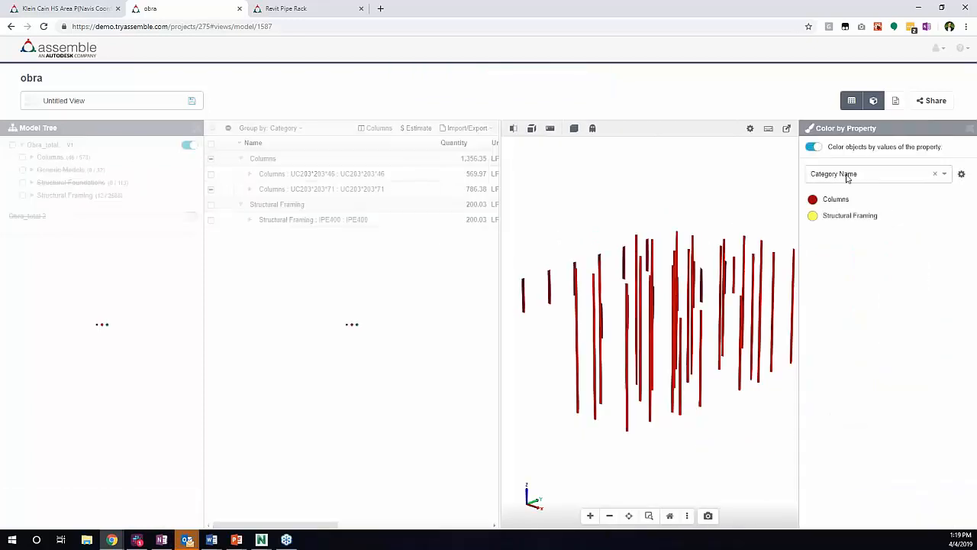
left_click(874, 174)
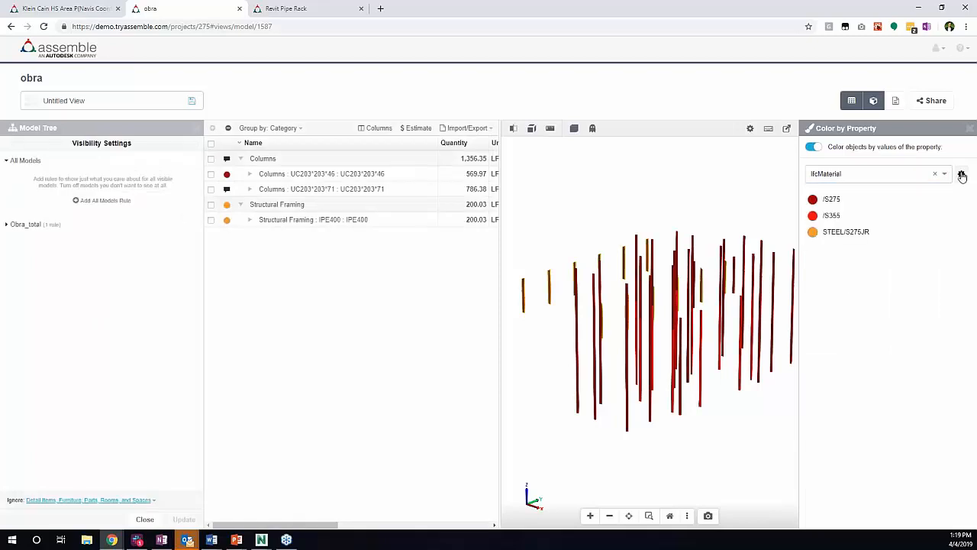
left_click(961, 174)
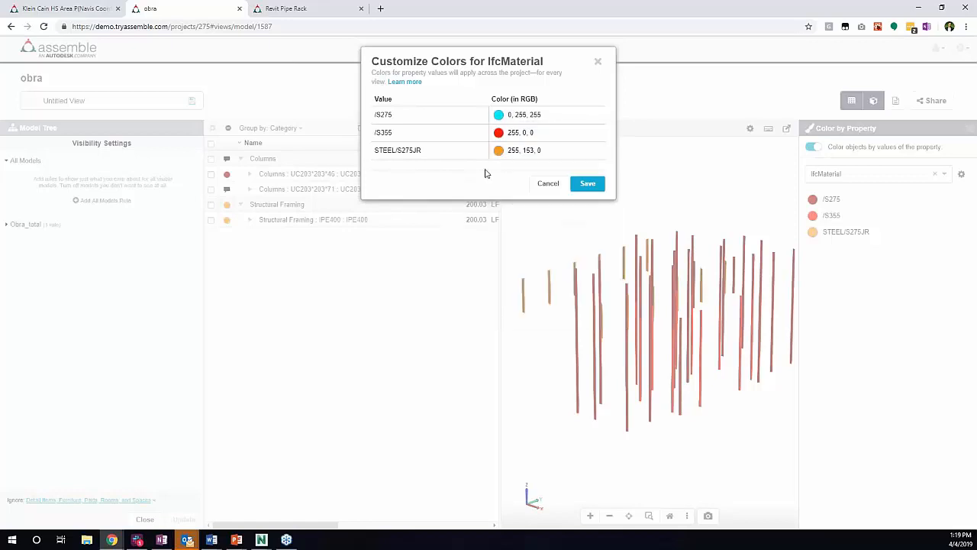
left_click(498, 150)
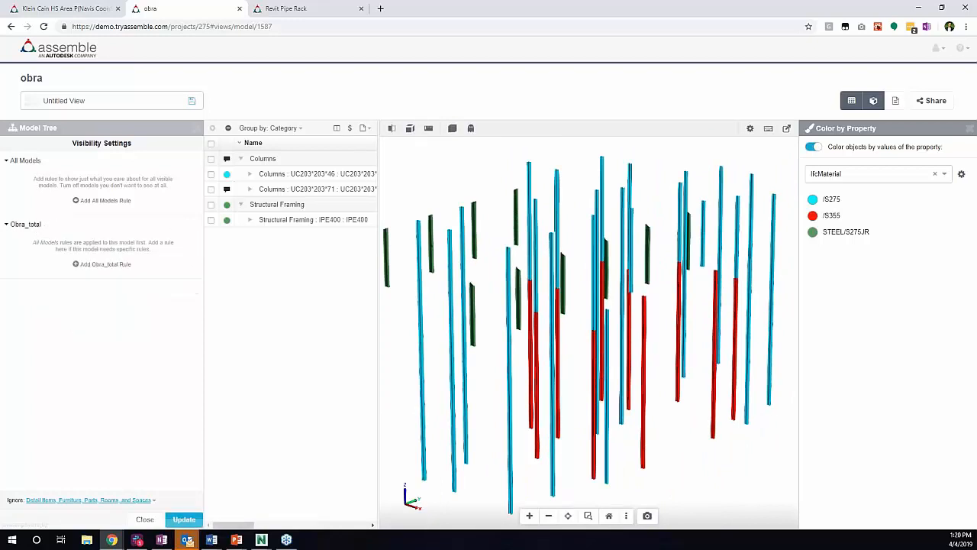
Update to restore the full obra model, then colour it by IfcName instead of IfcMaterial
left_click(184, 519)
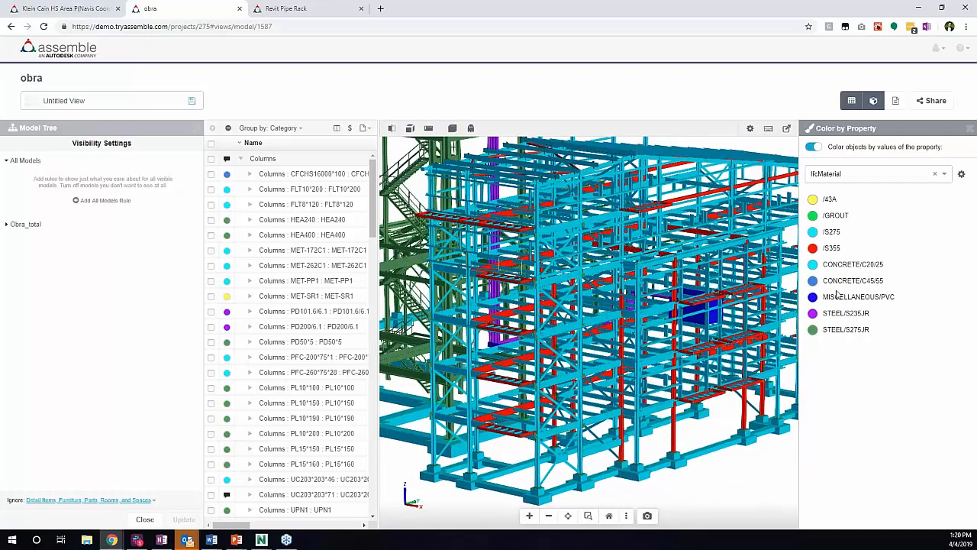
left_click(878, 173)
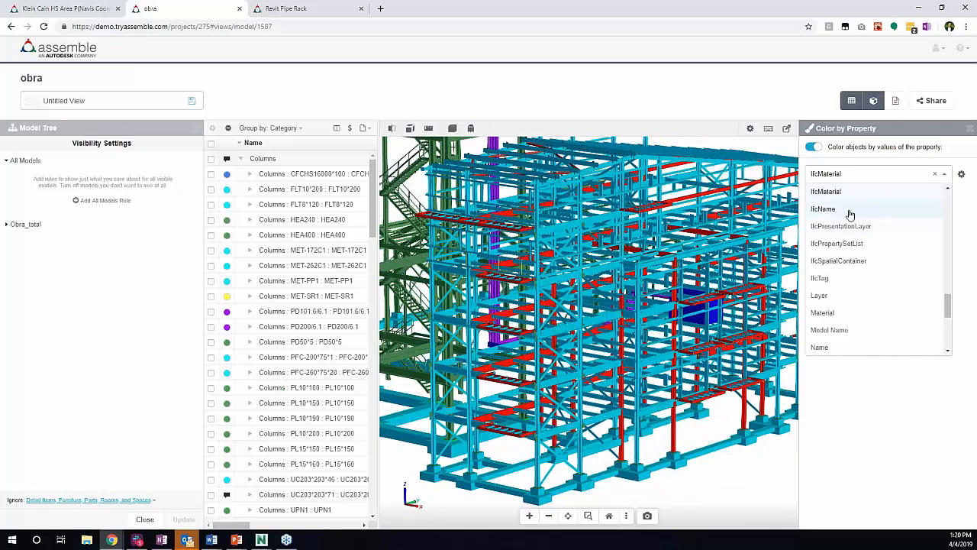
left_click(823, 208)
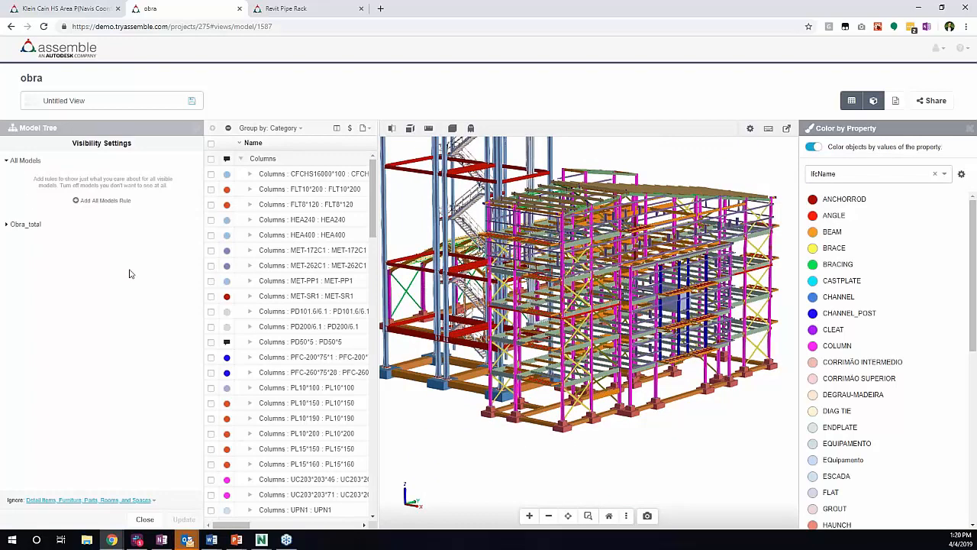
mouse_move(385, 229)
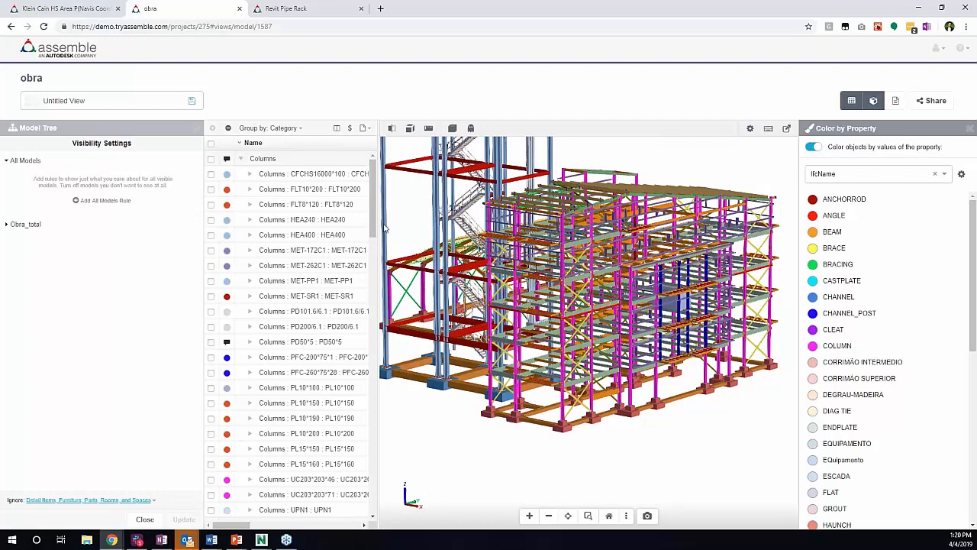